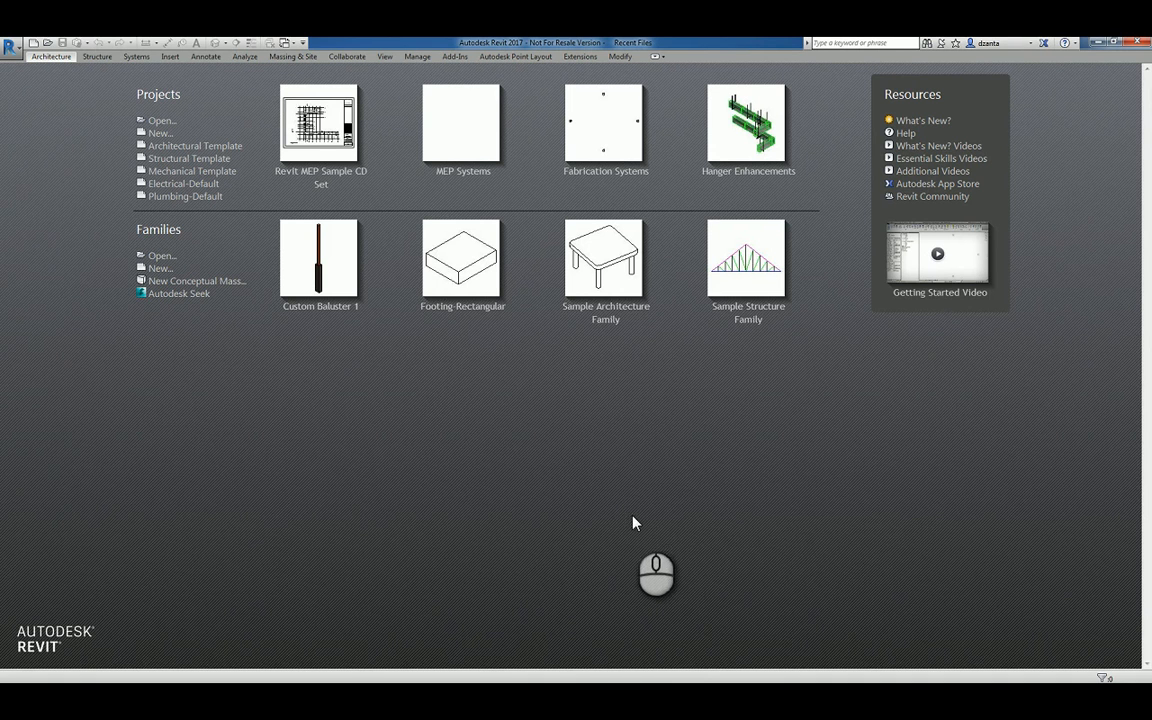
{"action": "mouse_move", "coordinate": [447, 488]}
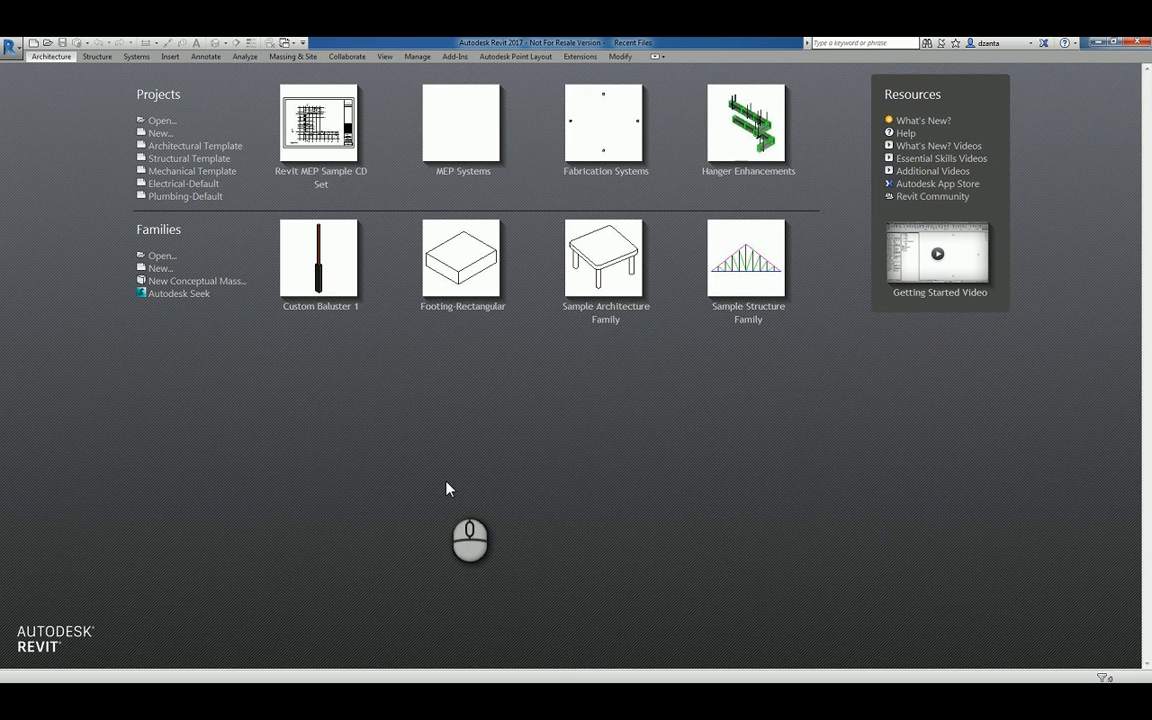
{"action": "mouse_move", "coordinate": [162, 272]}
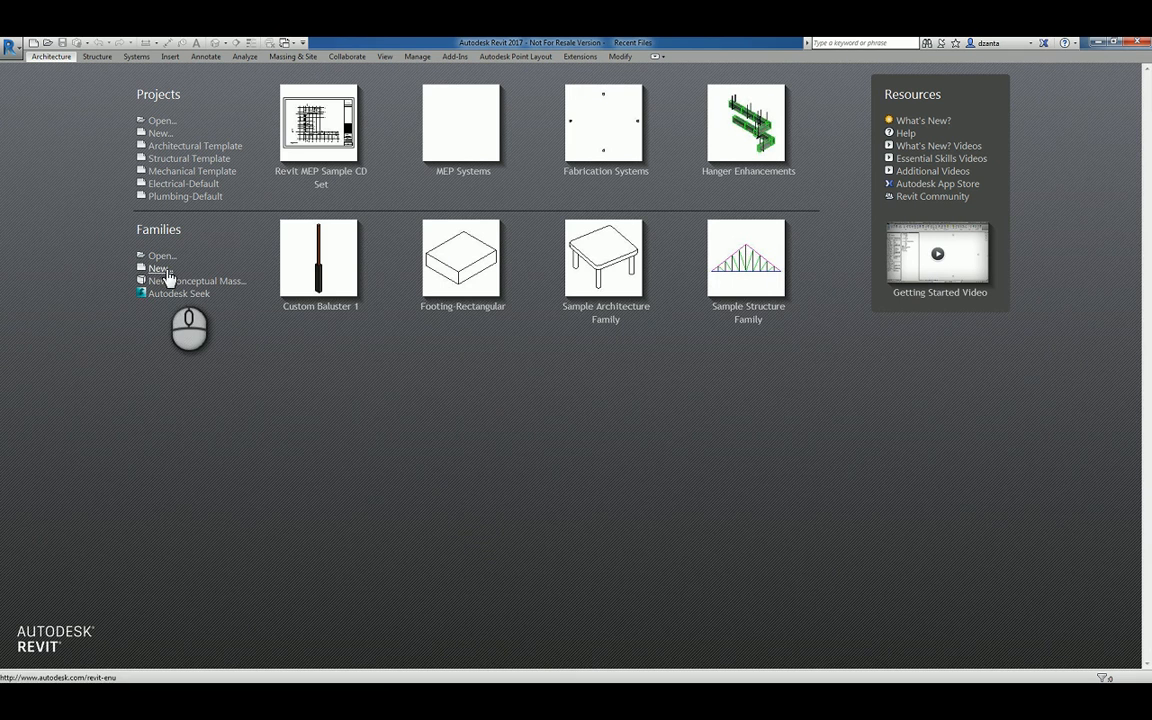
Create a new family from the Casework wall based.rft template.
{"action": "left_click", "coordinate": [160, 268]}
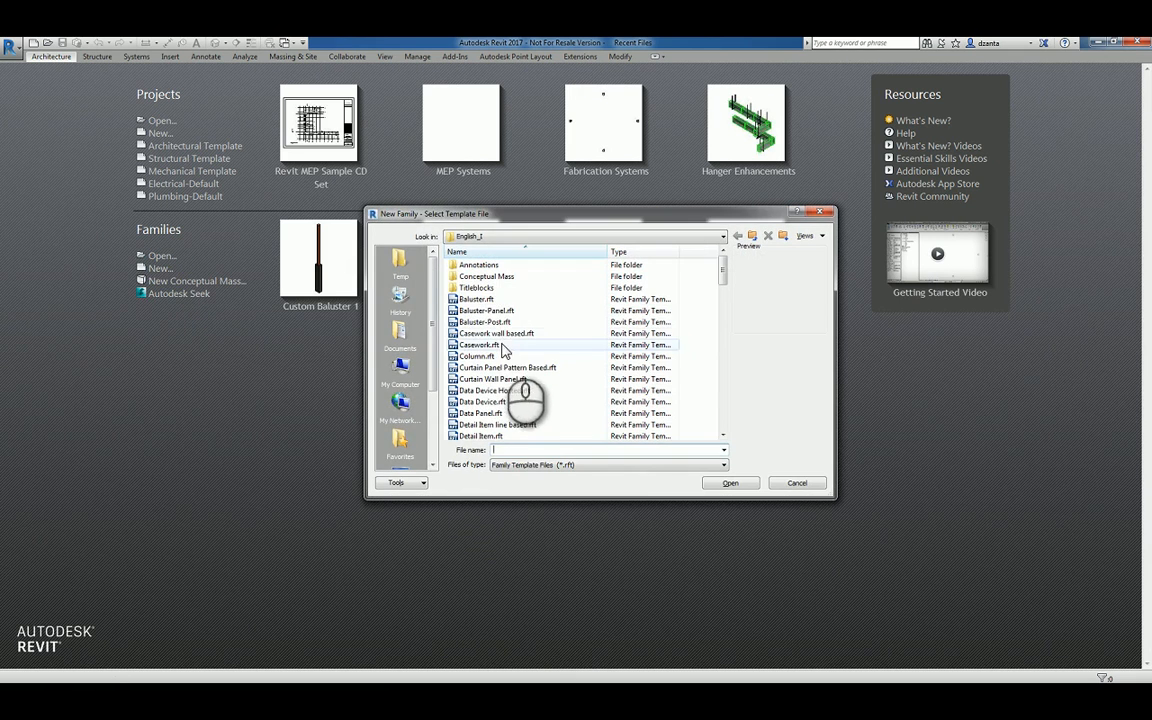
{"action": "left_click", "coordinate": [497, 333]}
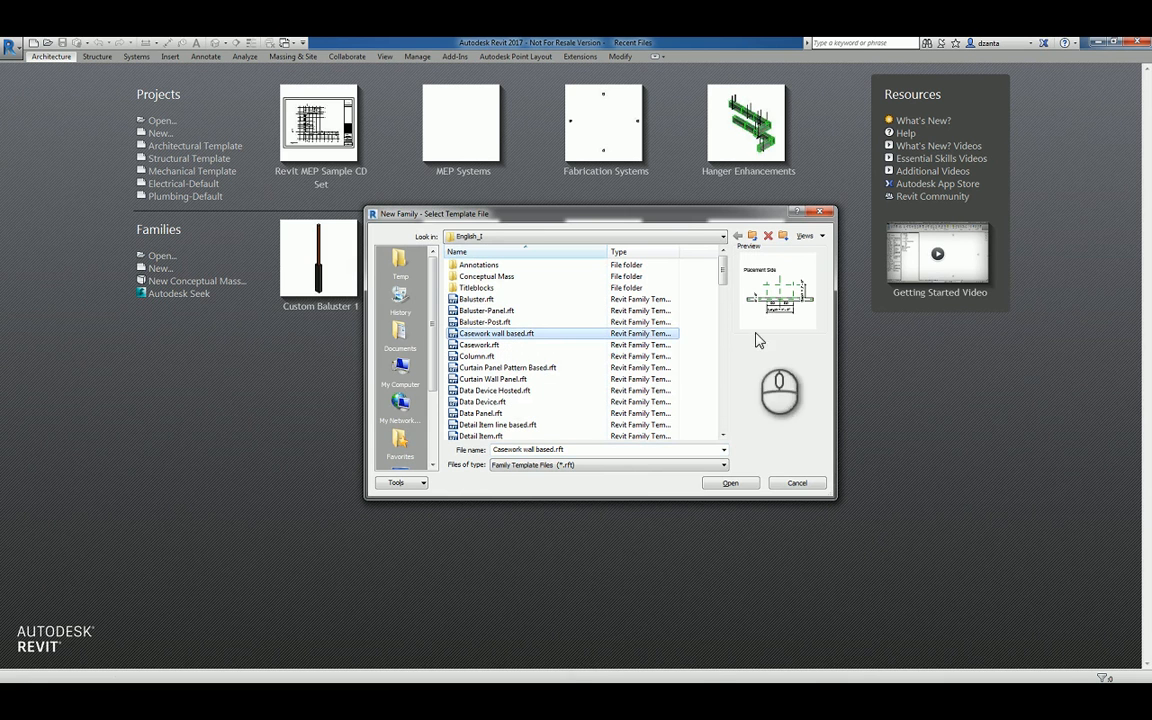
{"action": "left_click", "coordinate": [730, 483]}
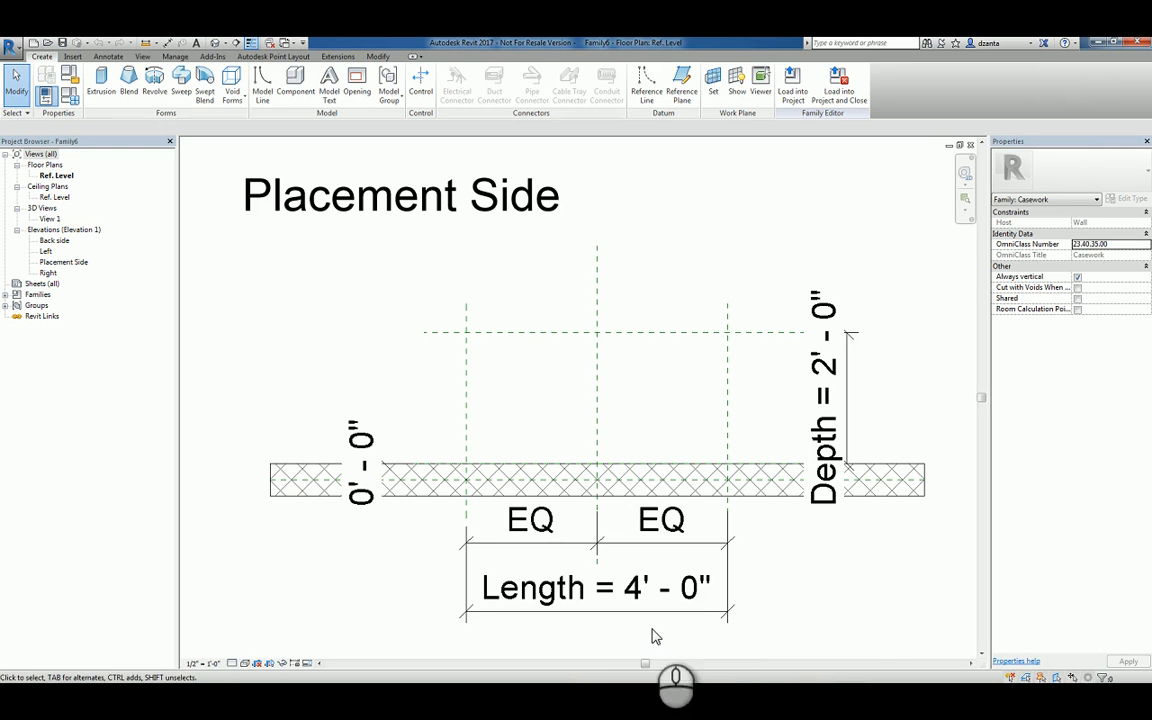
{"action": "left_click", "coordinate": [597, 587]}
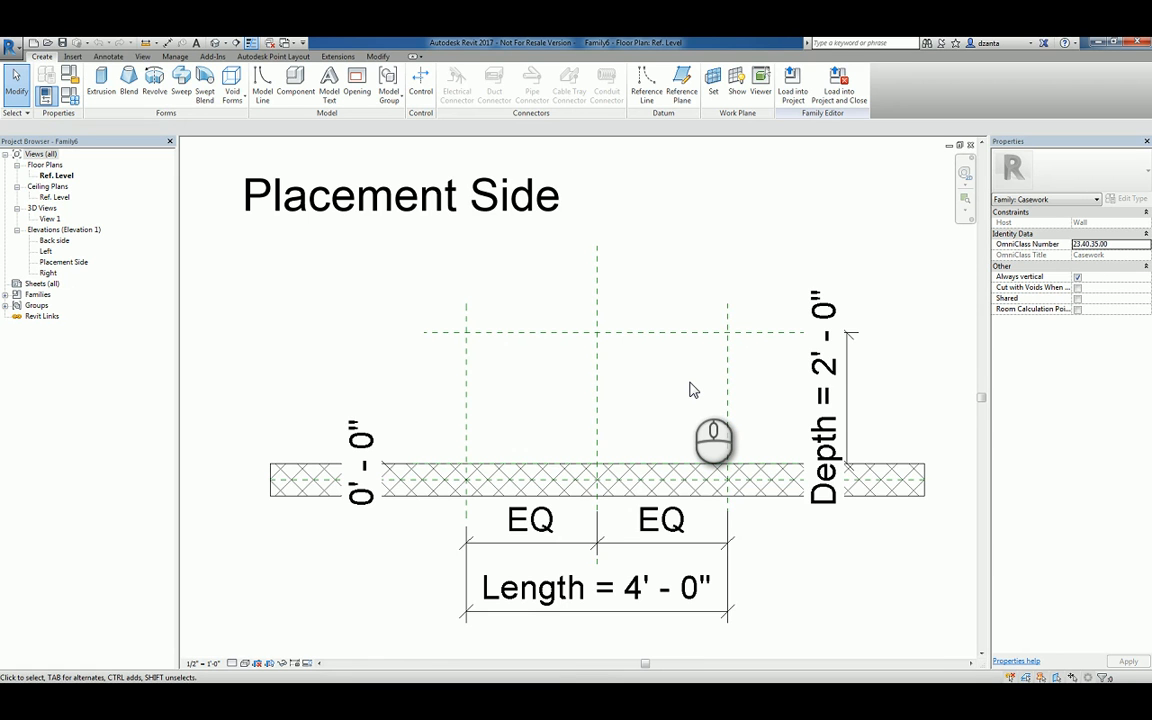
{"action": "mouse_move", "coordinate": [687, 338]}
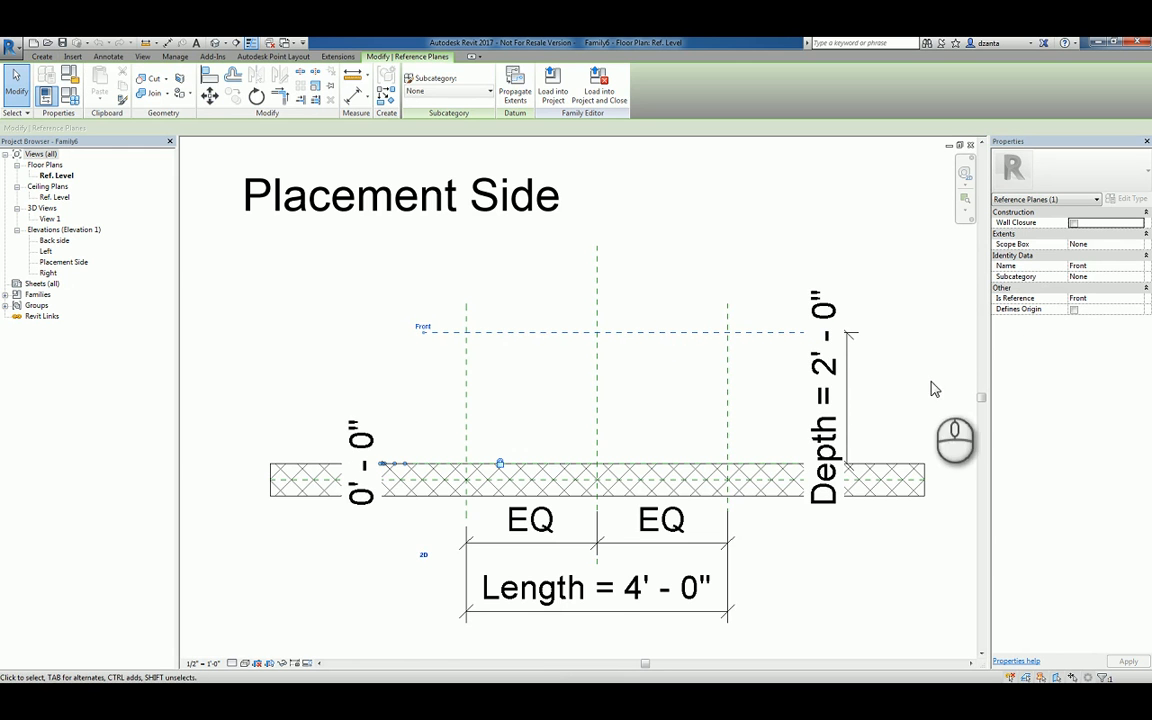
{"action": "left_click", "coordinate": [890, 480]}
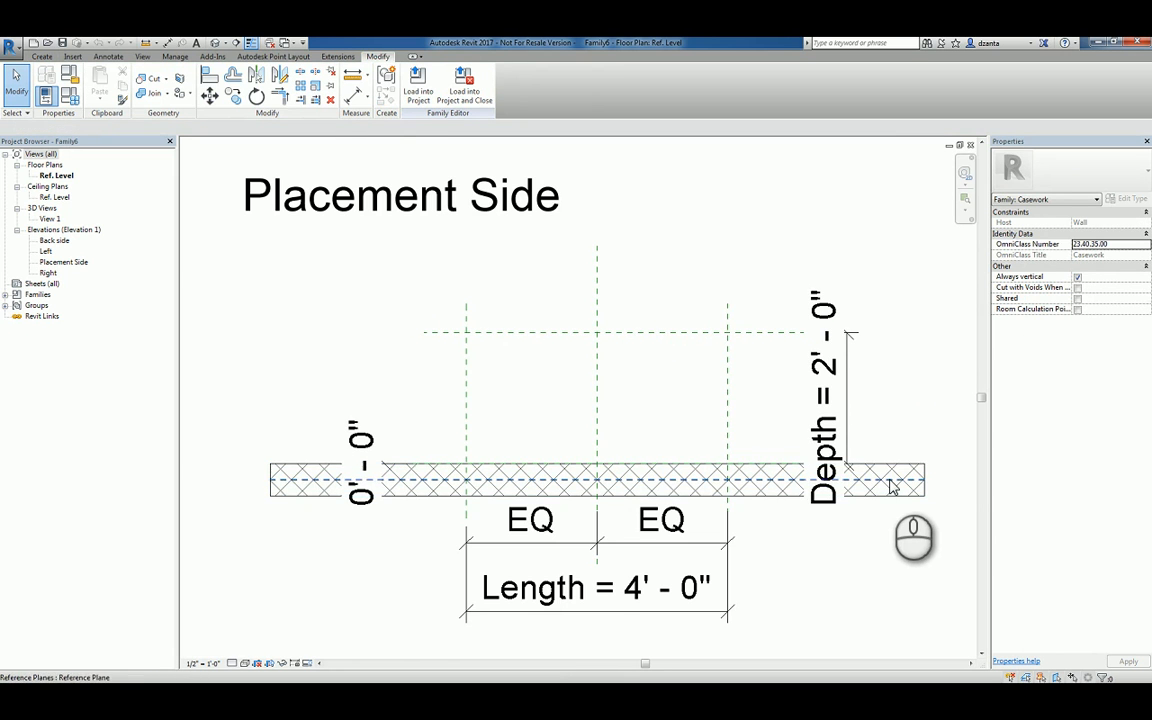
{"action": "left_click", "coordinate": [893, 482]}
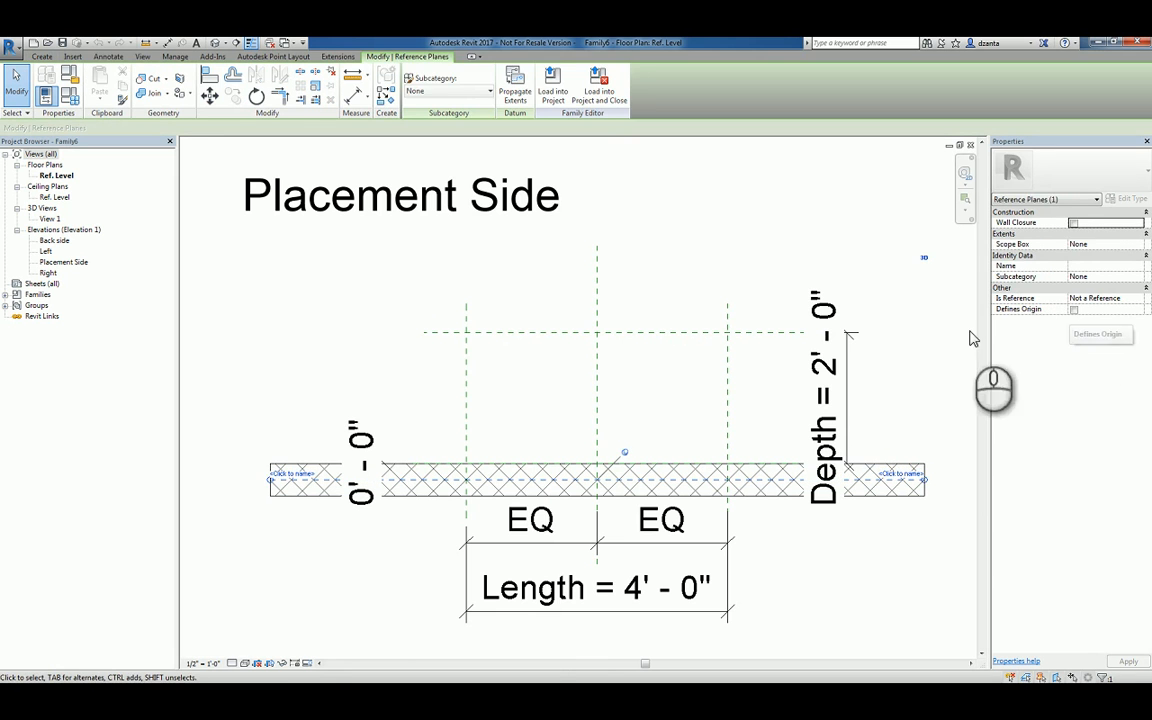
{"action": "left_click", "coordinate": [597, 410]}
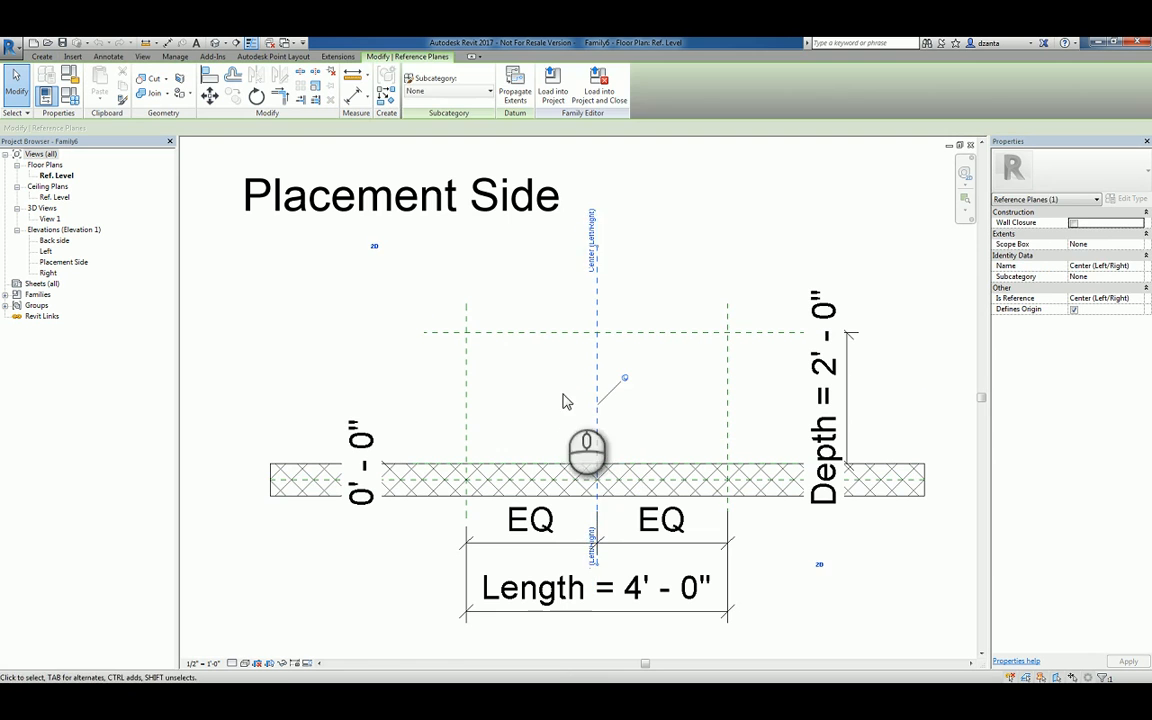
{"action": "left_click", "coordinate": [595, 480]}
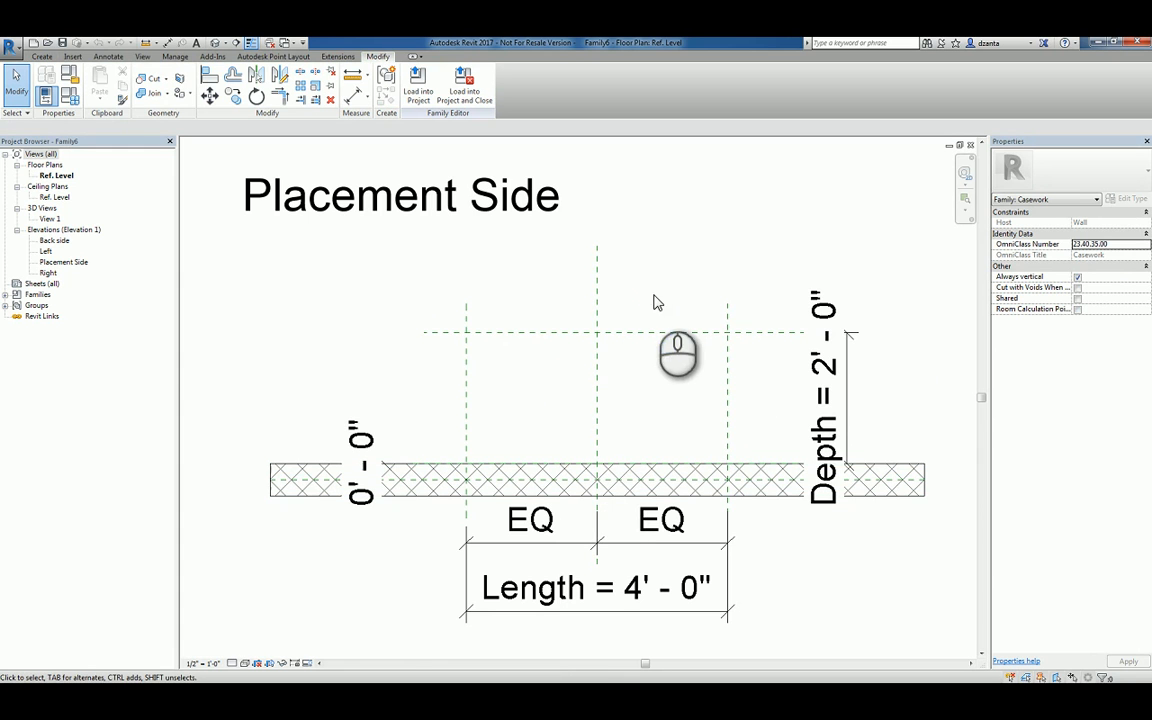
{"action": "mouse_move", "coordinate": [78, 270]}
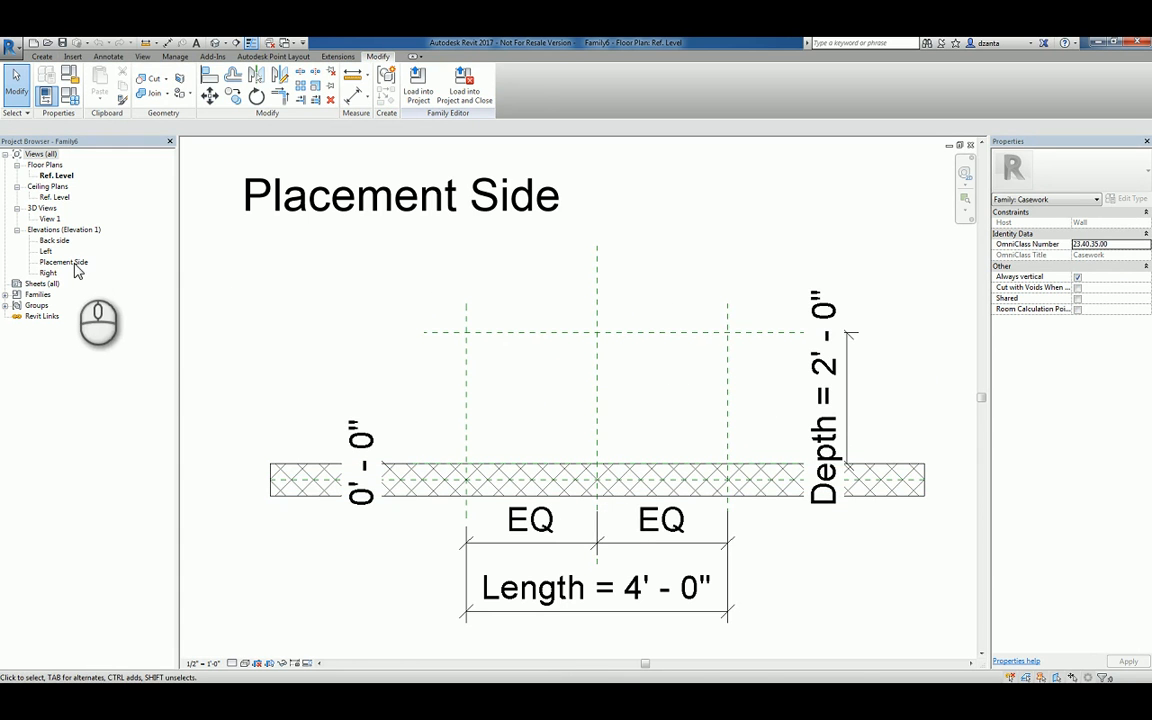
Switch to the Placement Side elevation and deselect the Top reference plane.
{"action": "double_click", "coordinate": [63, 261]}
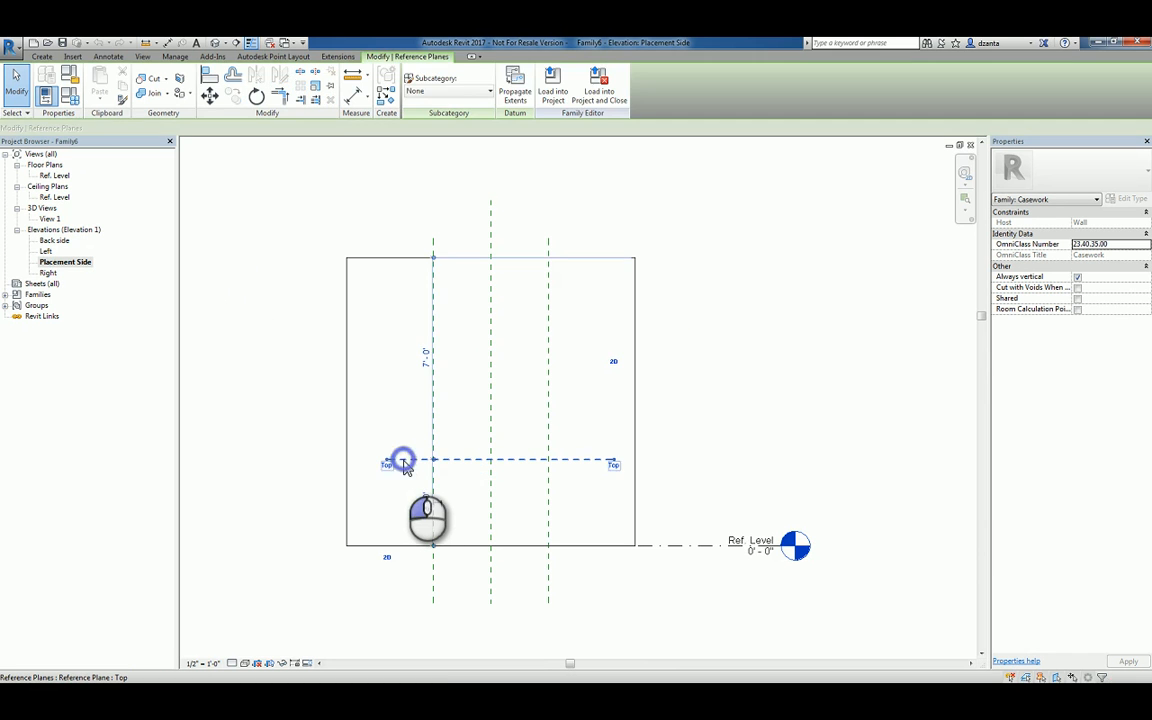
{"action": "left_click", "coordinate": [548, 497]}
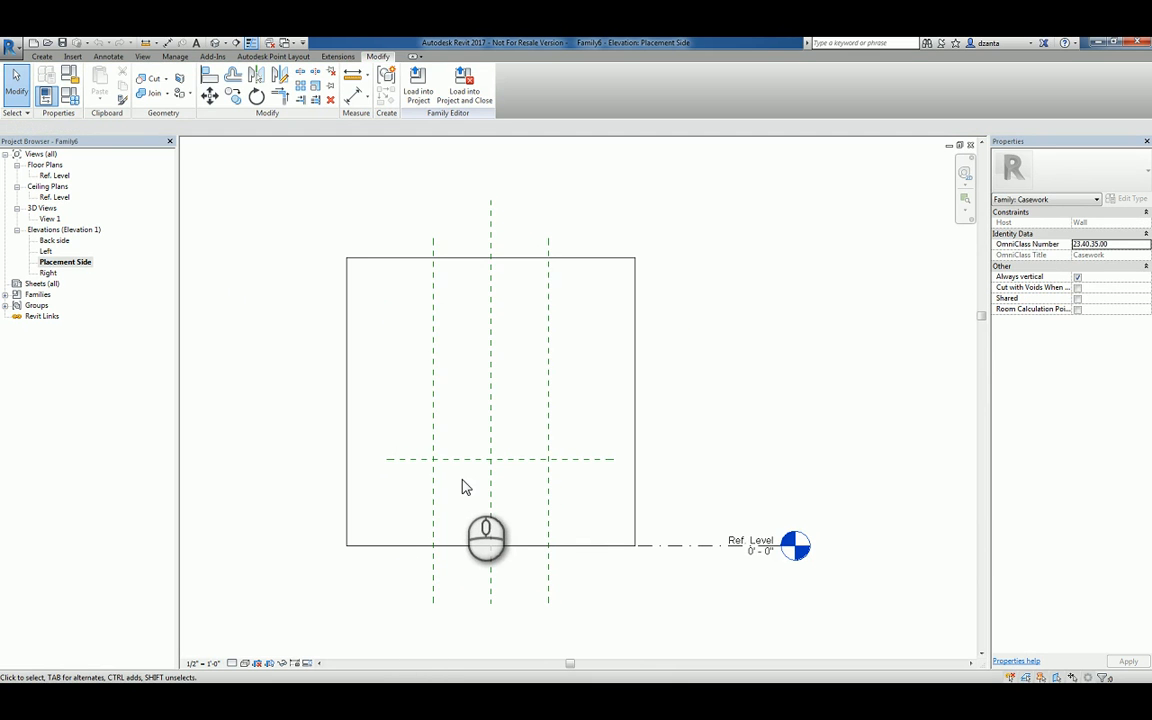
{"action": "mouse_move", "coordinate": [500, 473]}
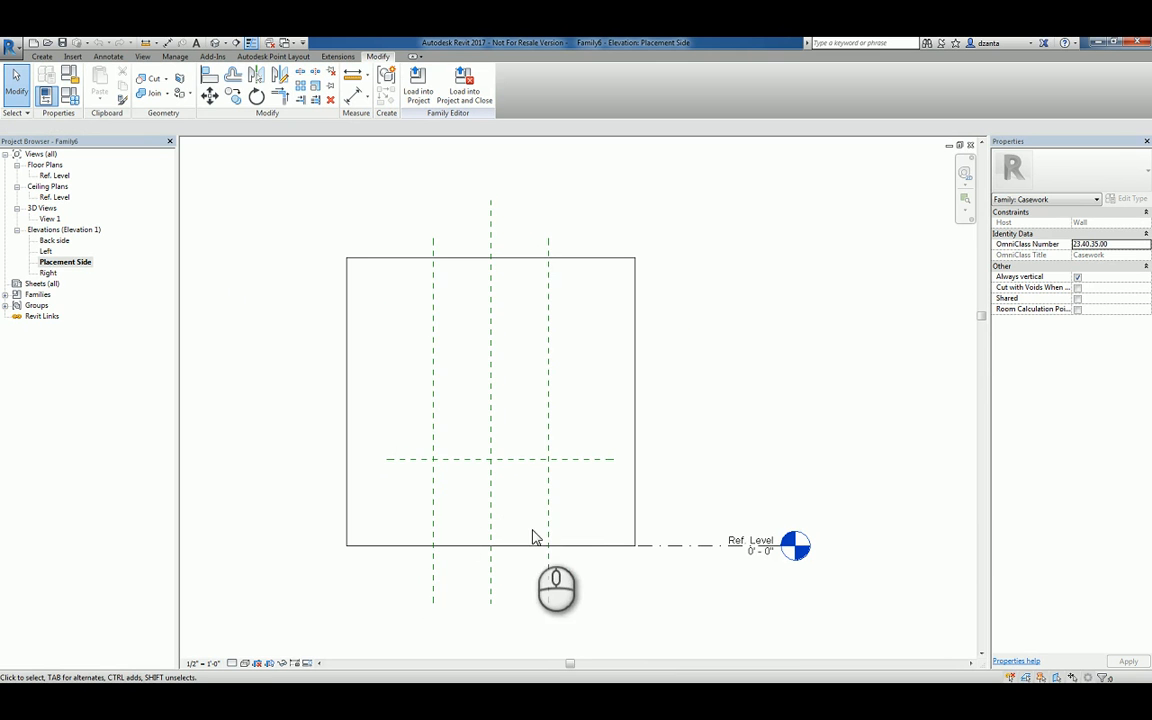
{"action": "left_click", "coordinate": [490, 544]}
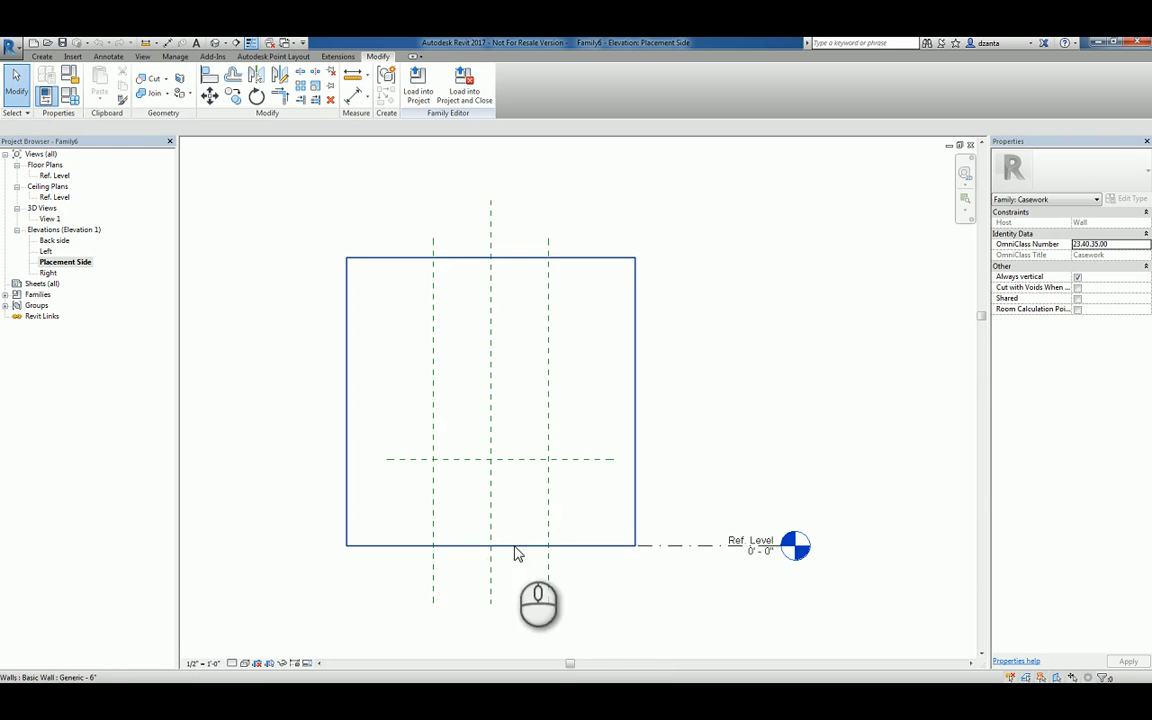
{"action": "mouse_move", "coordinate": [603, 553]}
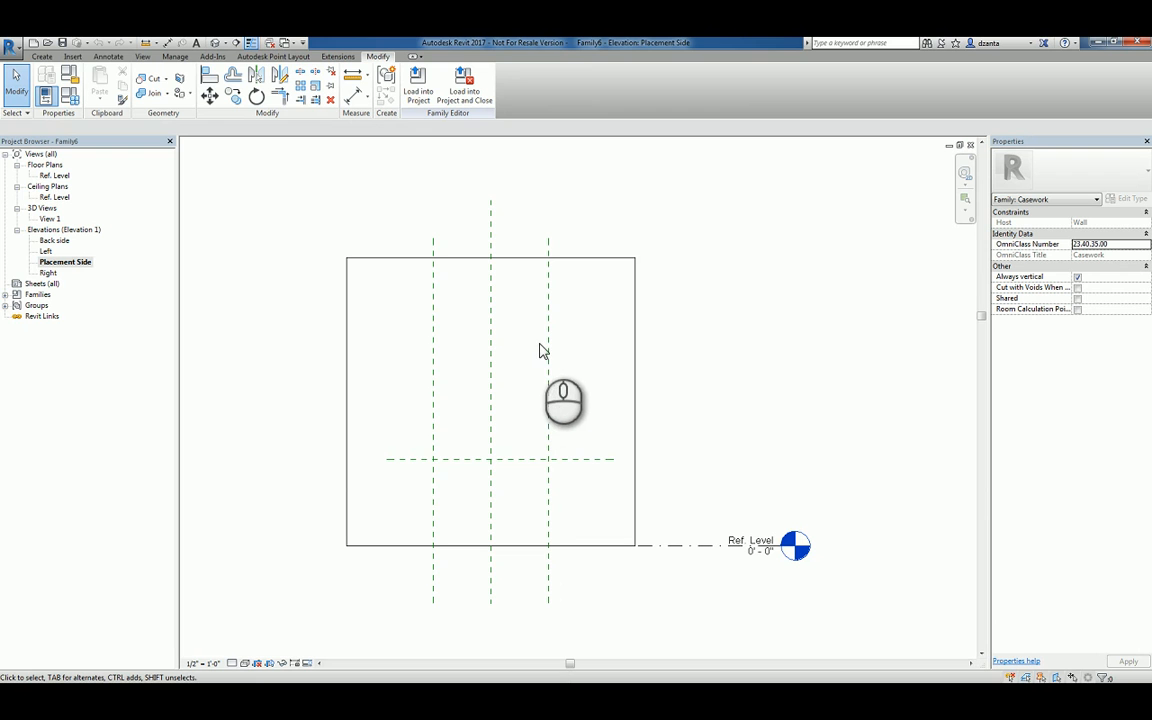
{"action": "mouse_move", "coordinate": [669, 468]}
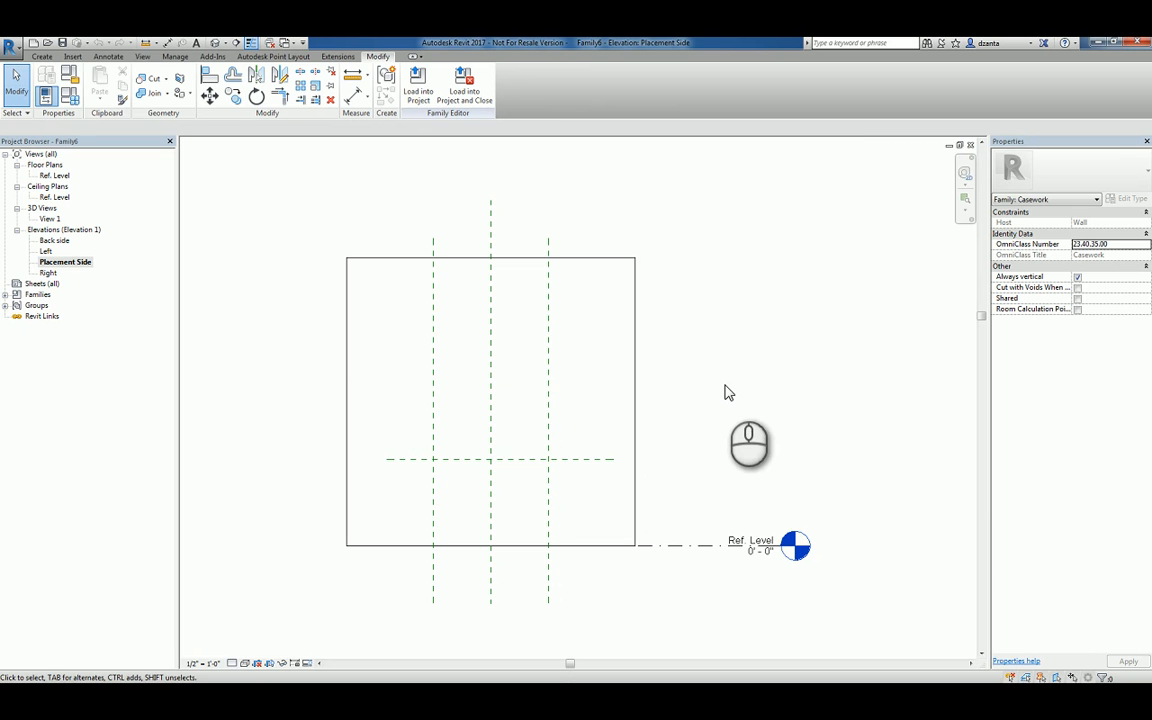
{"action": "mouse_move", "coordinate": [501, 506]}
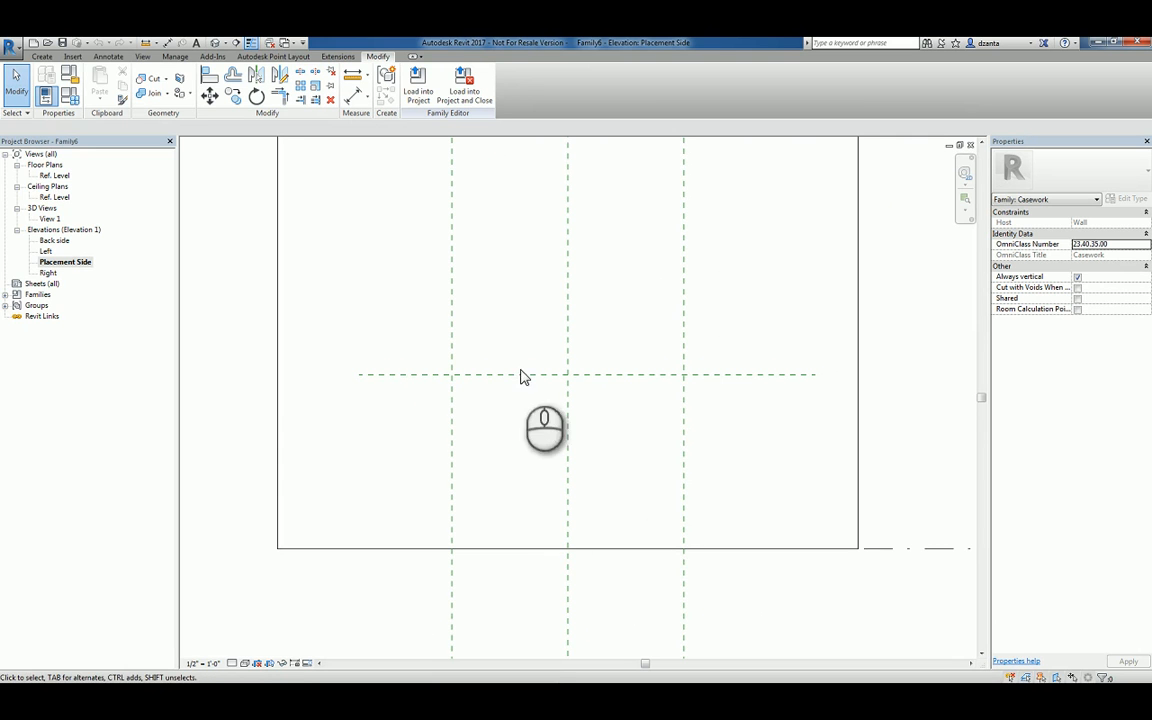
{"action": "mouse_move", "coordinate": [445, 410]}
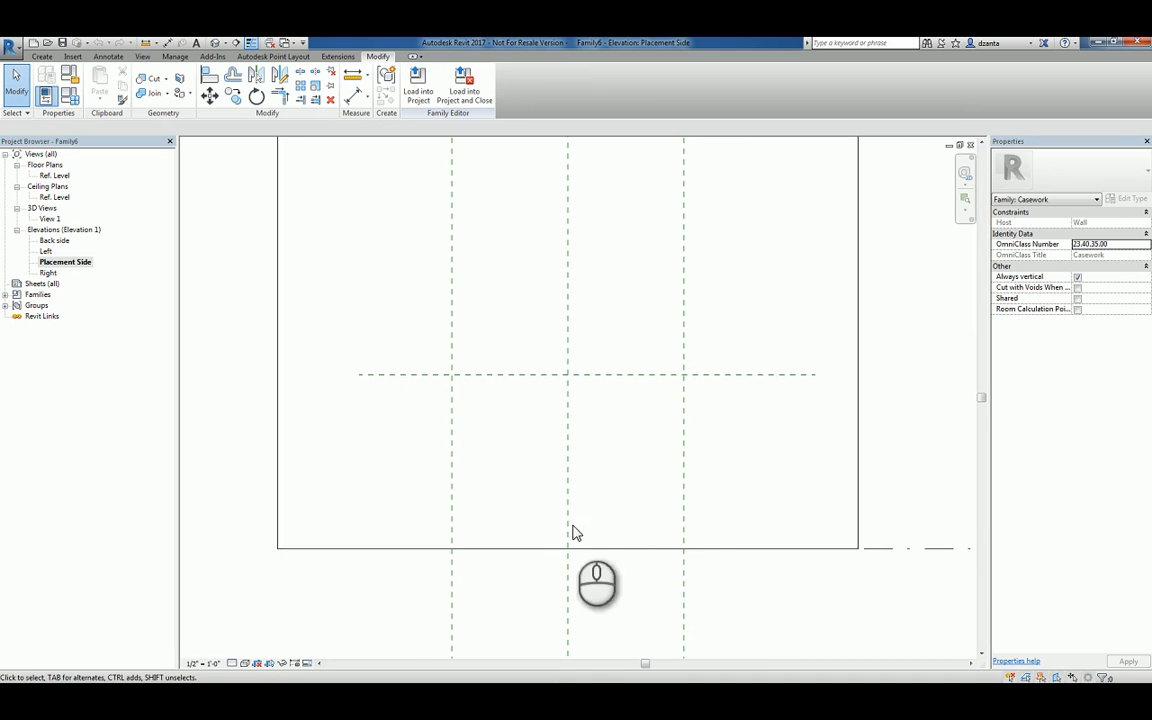
{"action": "mouse_move", "coordinate": [447, 472]}
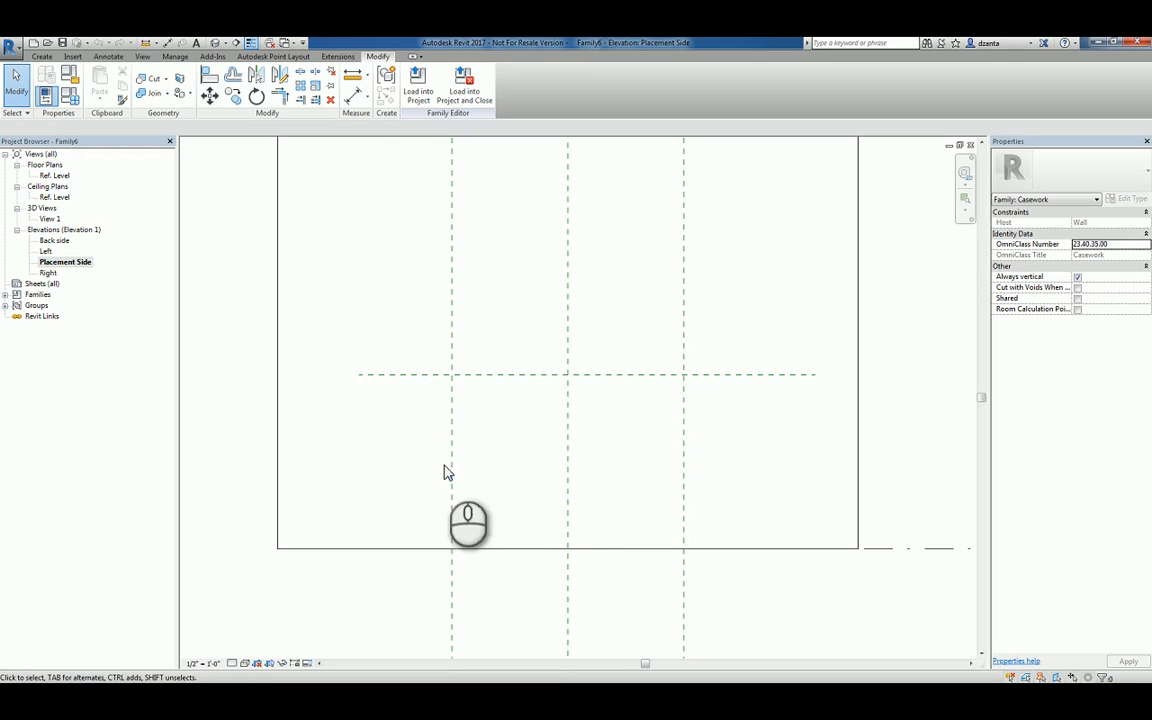
Return to the Placement Side elevation and add a rectangular form between the reference planes.
{"action": "left_click", "coordinate": [607, 376]}
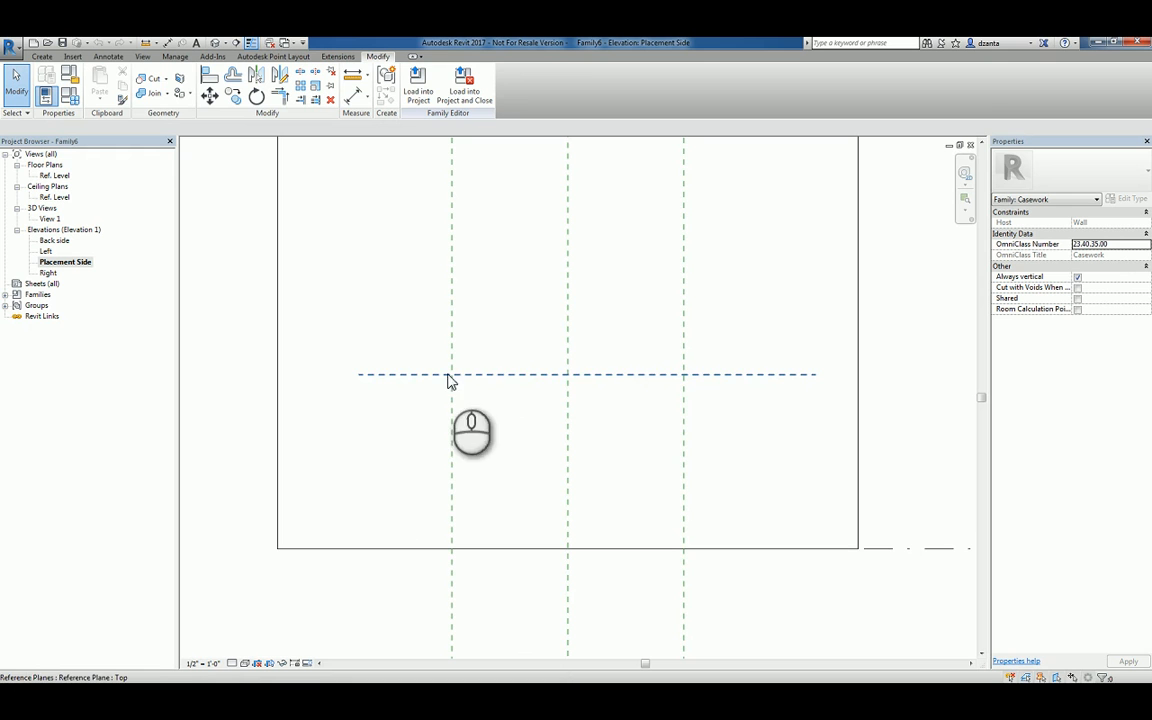
{"action": "mouse_move", "coordinate": [693, 455]}
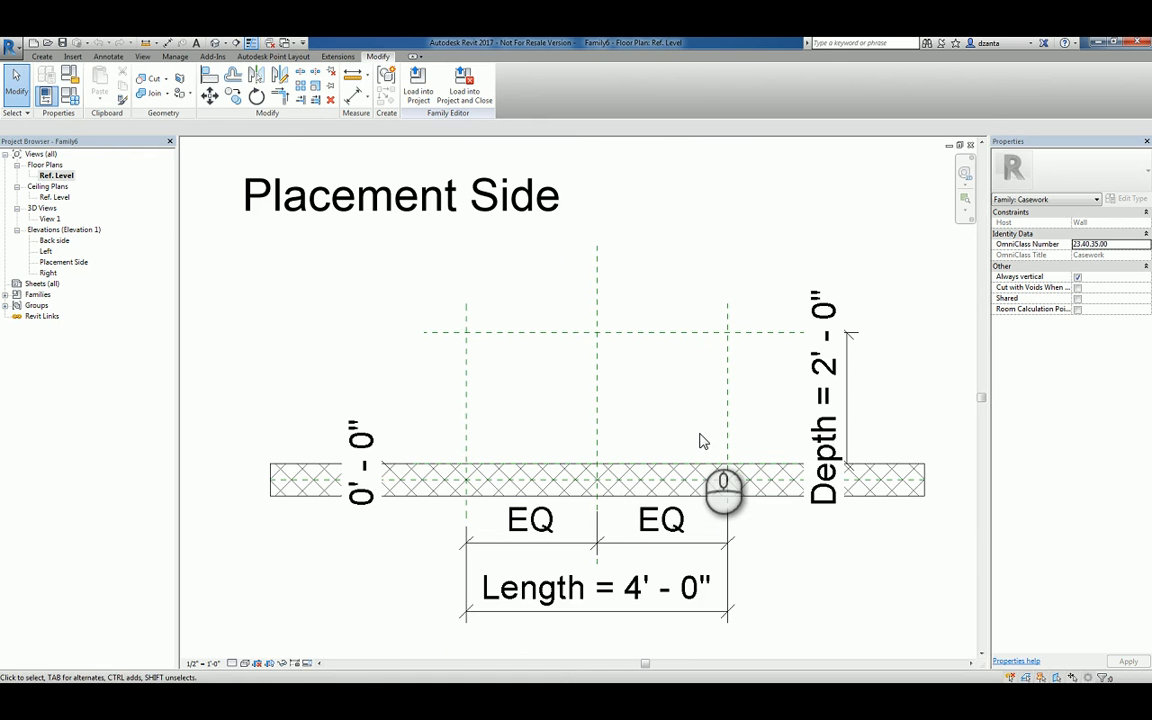
{"action": "mouse_move", "coordinate": [498, 398]}
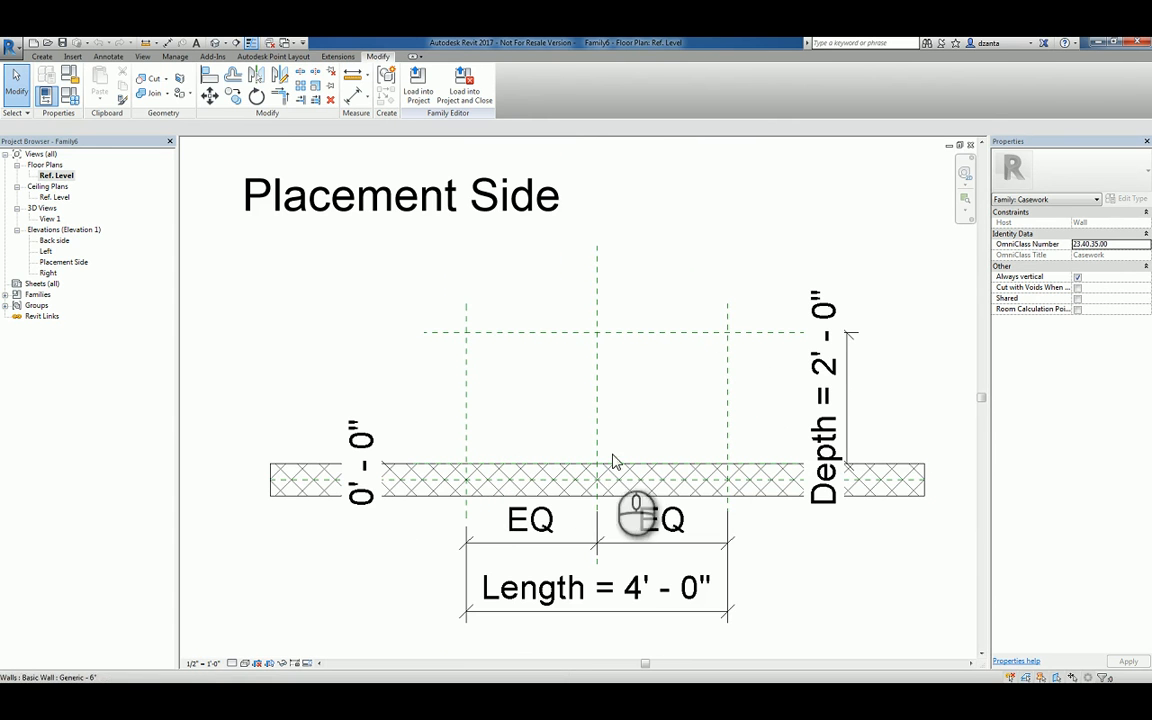
{"action": "double_click", "coordinate": [65, 261]}
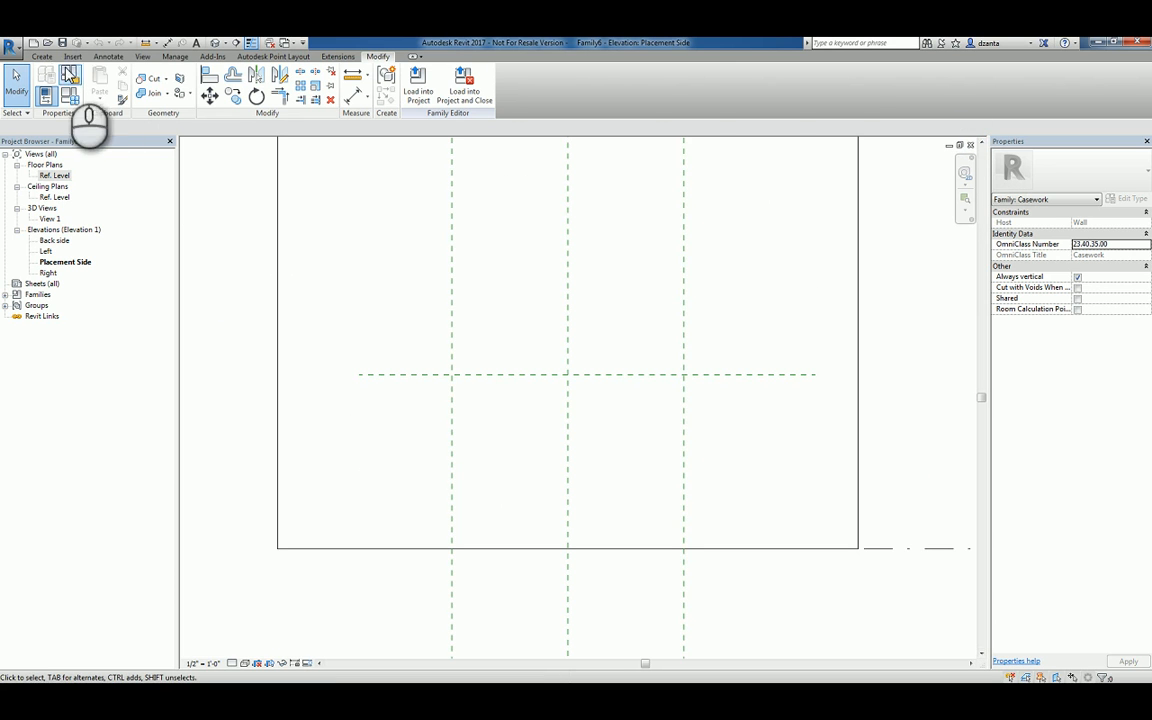
{"action": "left_click", "coordinate": [70, 75]}
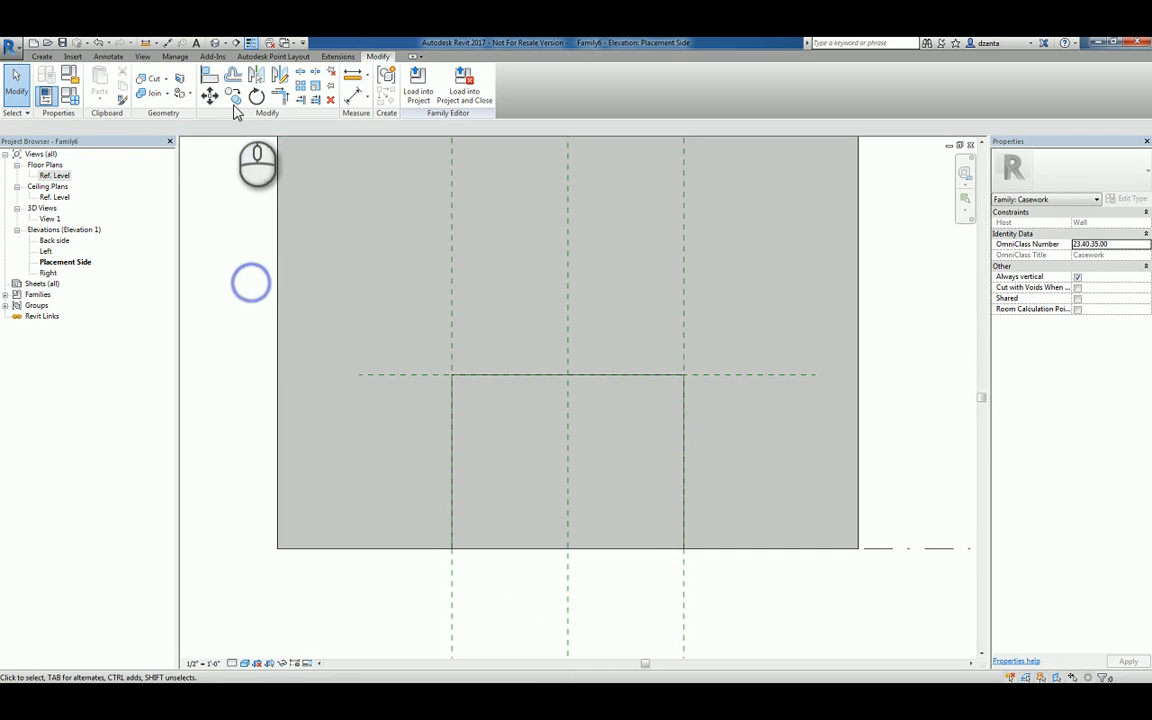
Open a default 3D view of the family.
{"action": "double_click", "coordinate": [47, 229]}
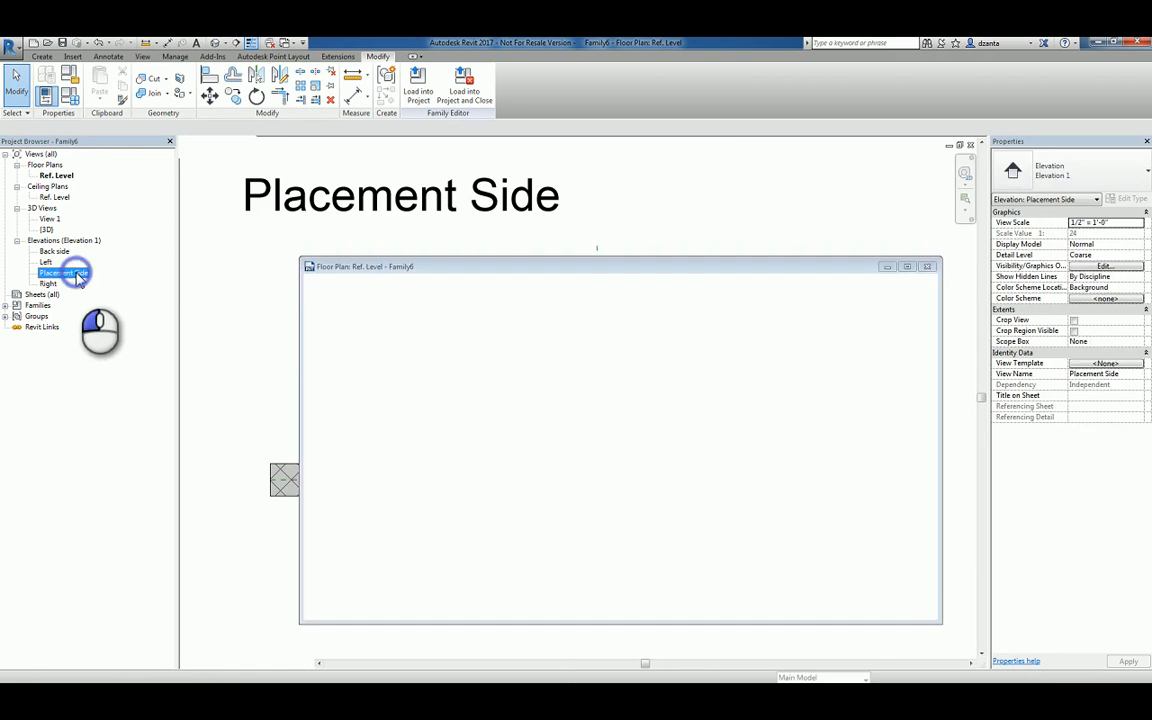
Reopen the Placement Side elevation and start a reference plane inside the panel edge.
{"action": "double_click", "coordinate": [65, 272]}
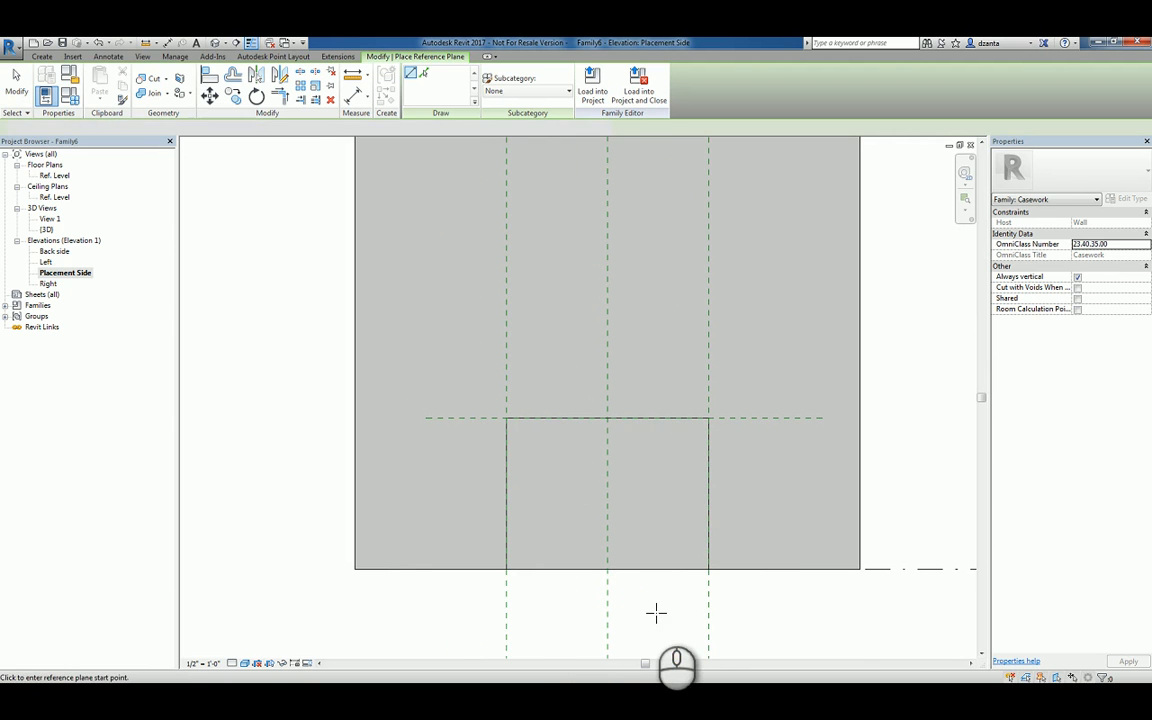
{"action": "left_click", "coordinate": [507, 417]}
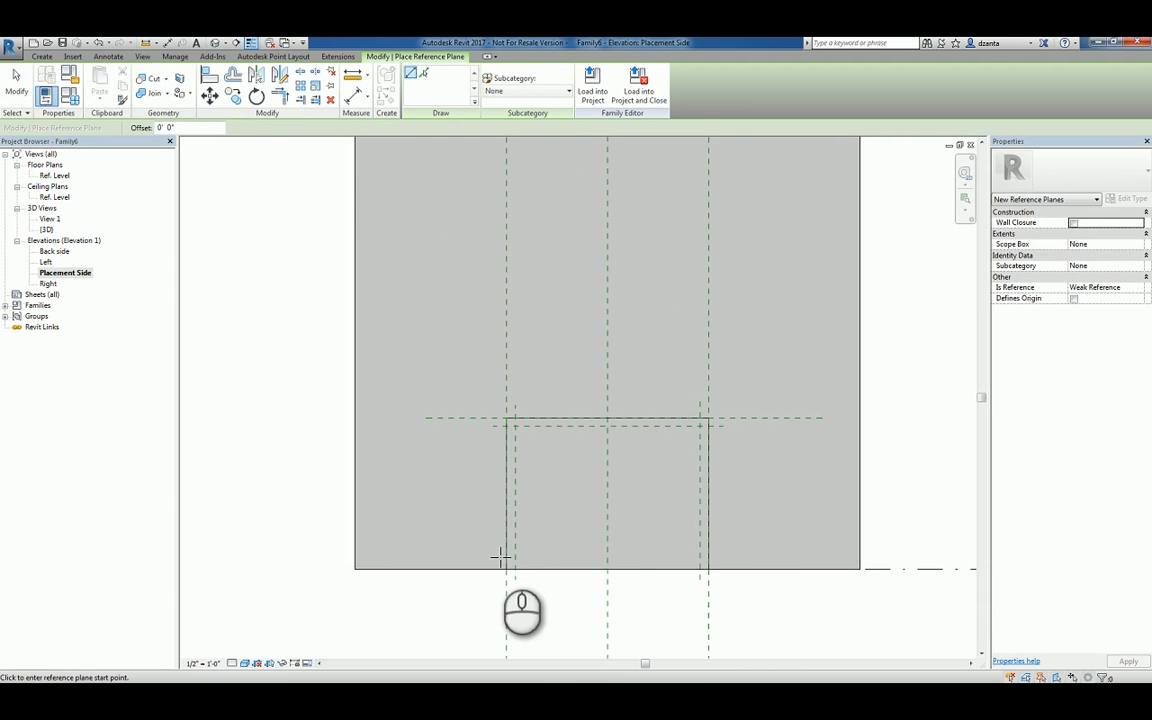
{"action": "mouse_move", "coordinate": [500, 570]}
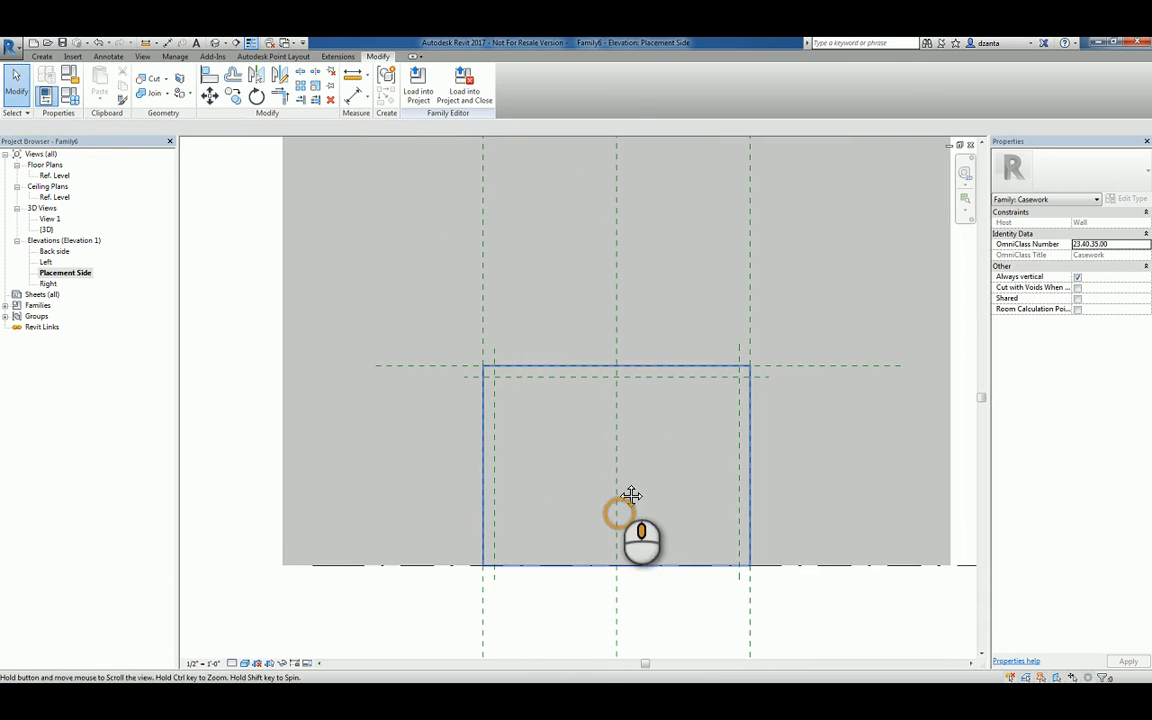
{"action": "mouse_move", "coordinate": [710, 440]}
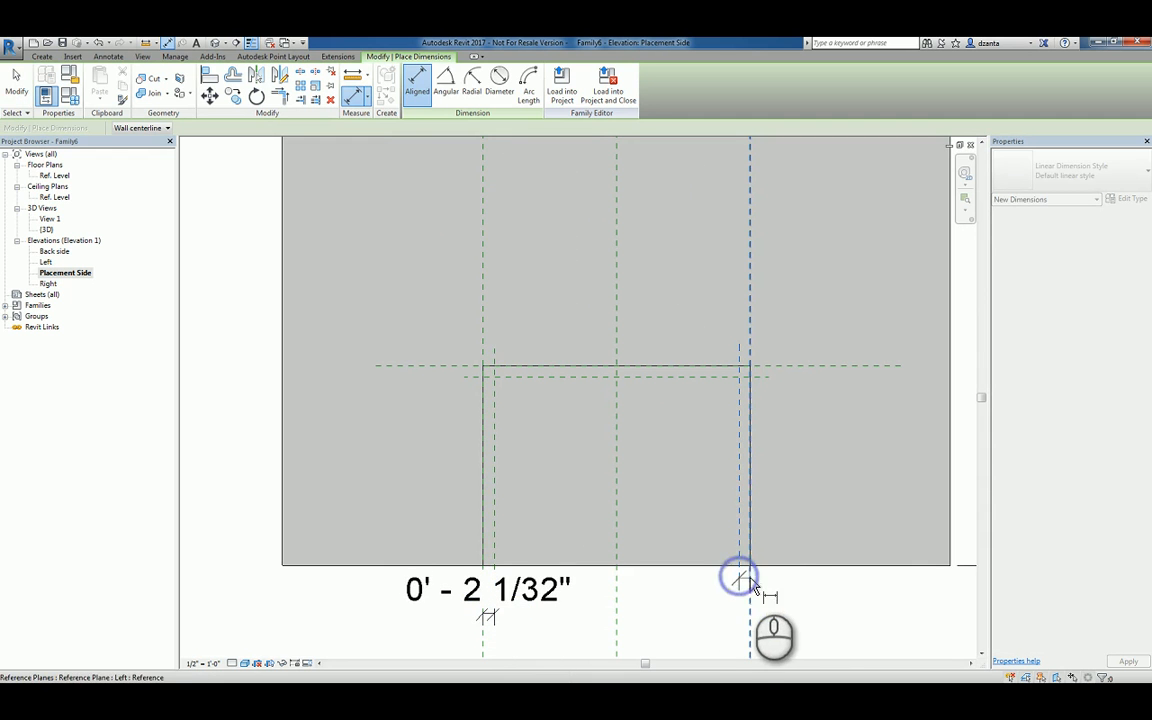
Dimension the panel edge offset, label it Panel_Thickness, and set it to 1 inch.
{"action": "left_click", "coordinate": [743, 578]}
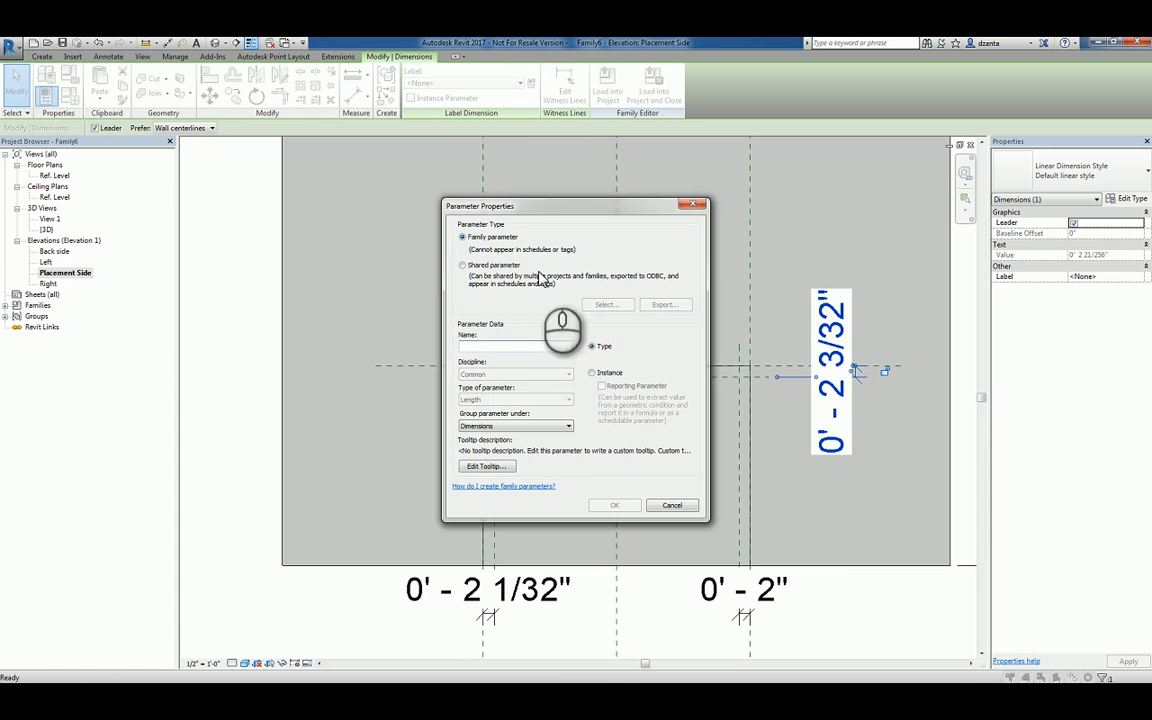
{"action": "type", "text": "Panel_Thickness"}
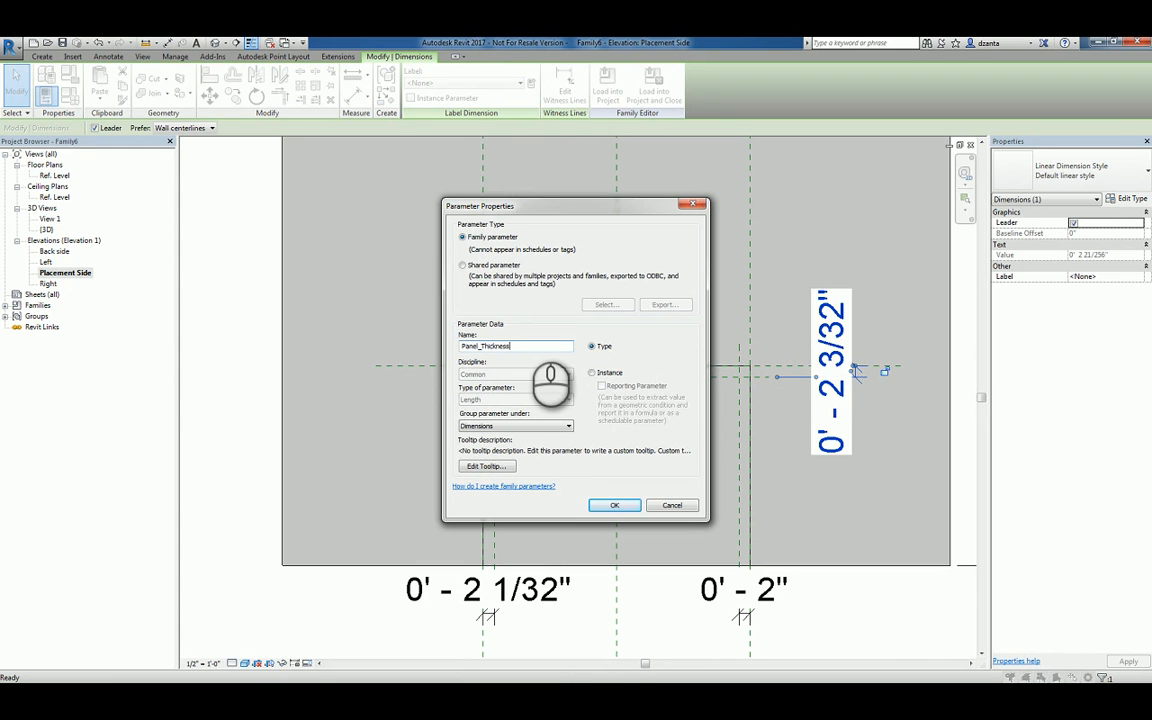
{"action": "left_click", "coordinate": [614, 504]}
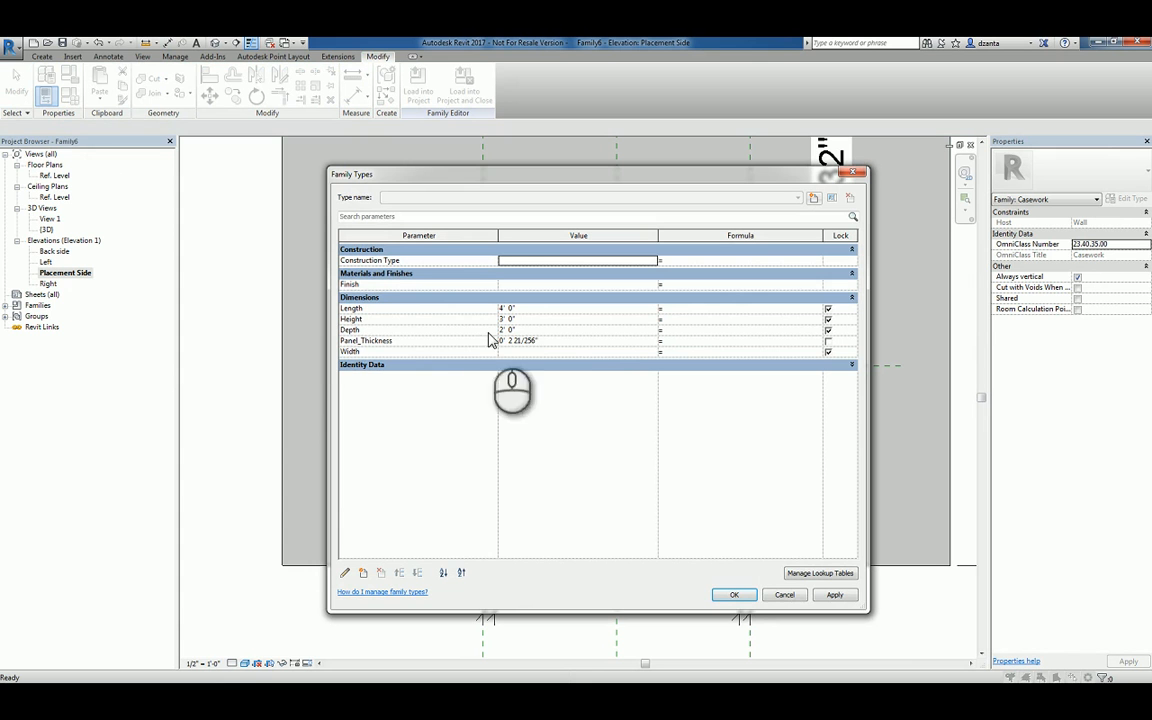
{"action": "left_click", "coordinate": [588, 340]}
{"action": "type", "text": "1"}
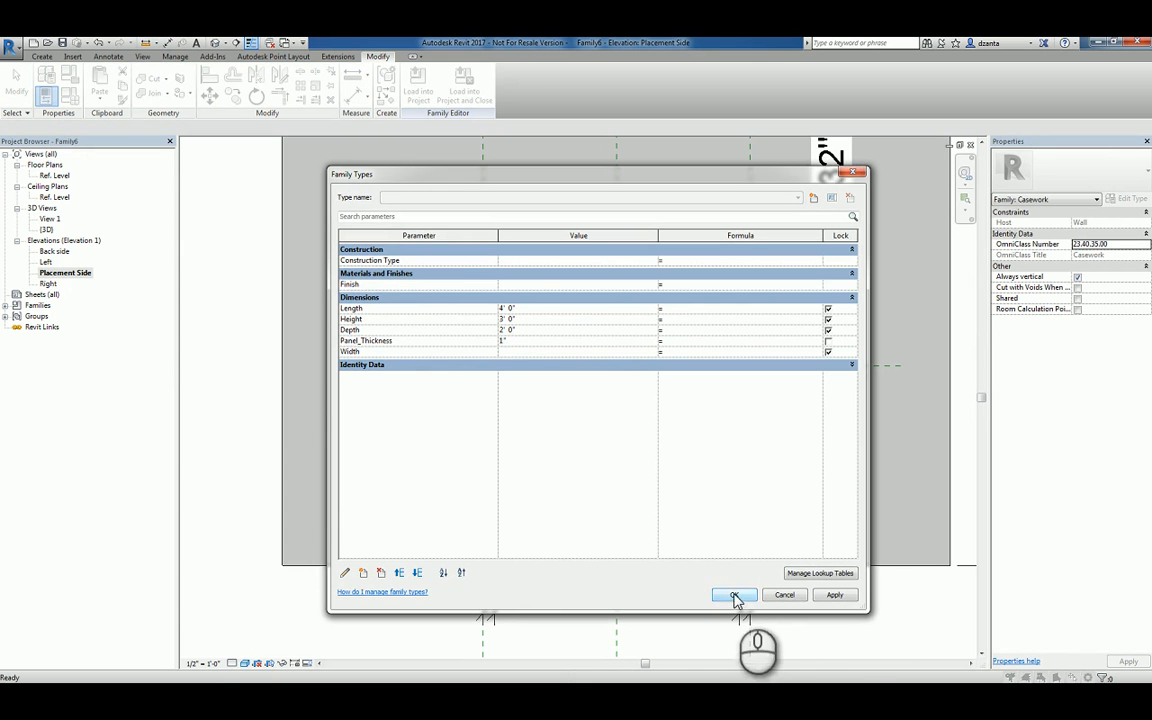
{"action": "left_click", "coordinate": [734, 594]}
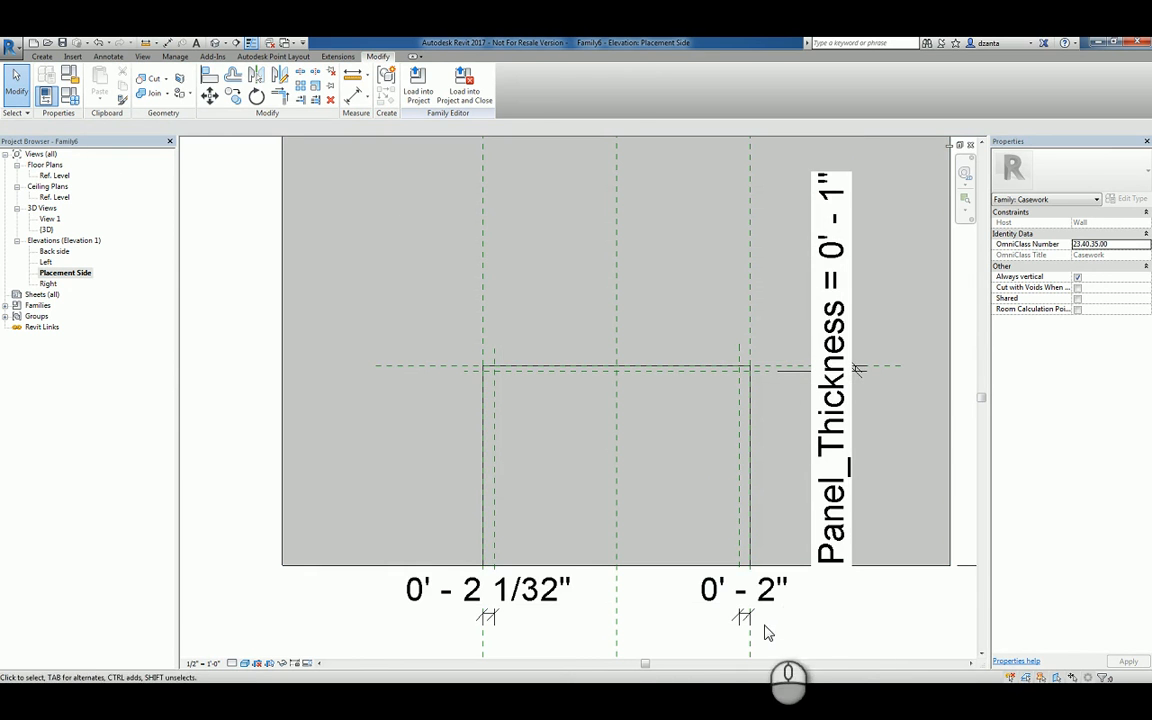
Select the casework extrusion and edit its sketch into top and side panels.
{"action": "left_click", "coordinate": [487, 588]}
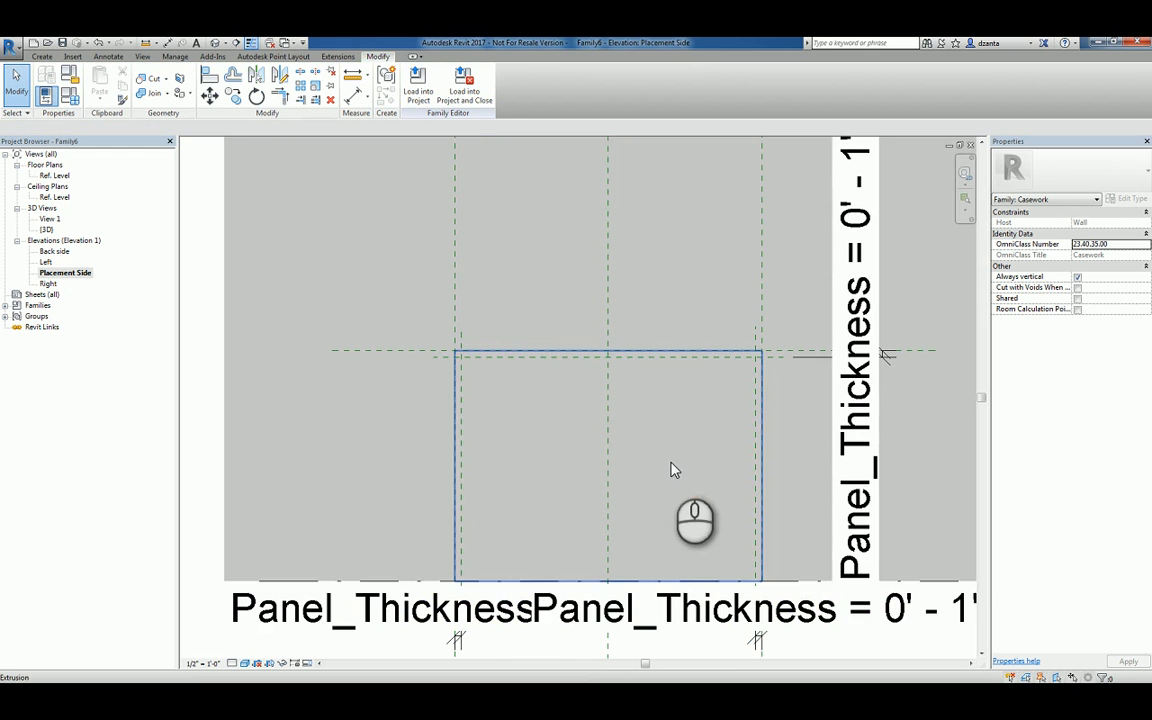
{"action": "mouse_move", "coordinate": [751, 417]}
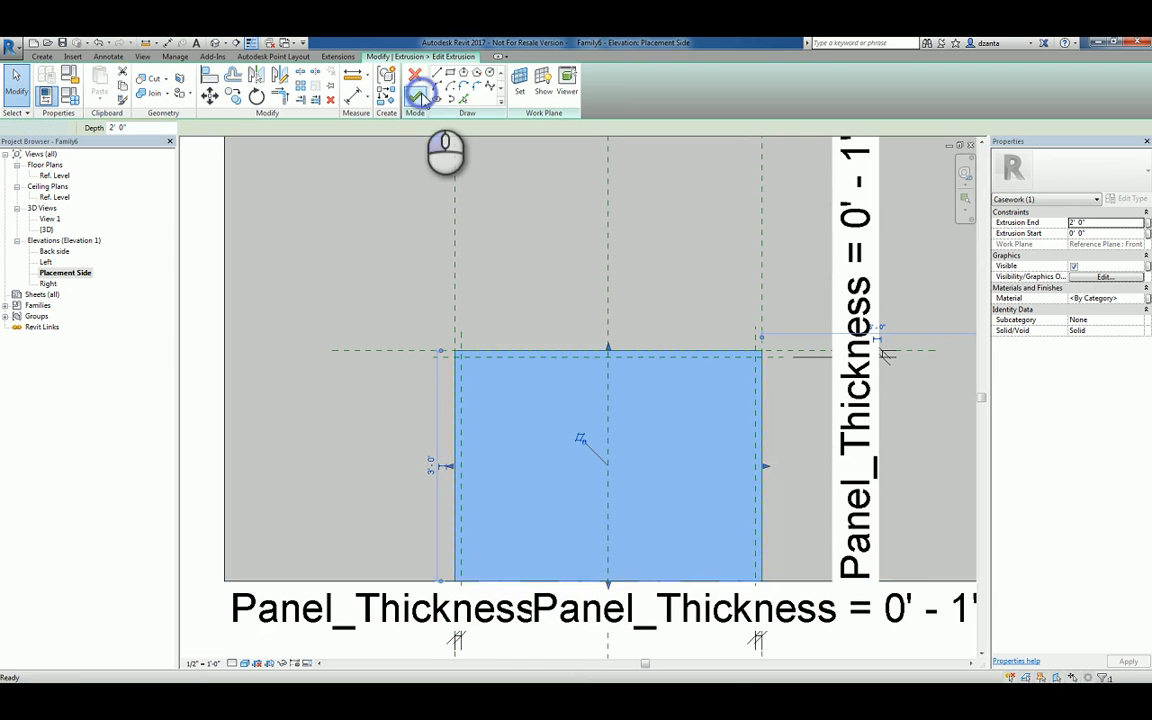
{"action": "left_click", "coordinate": [414, 75]}
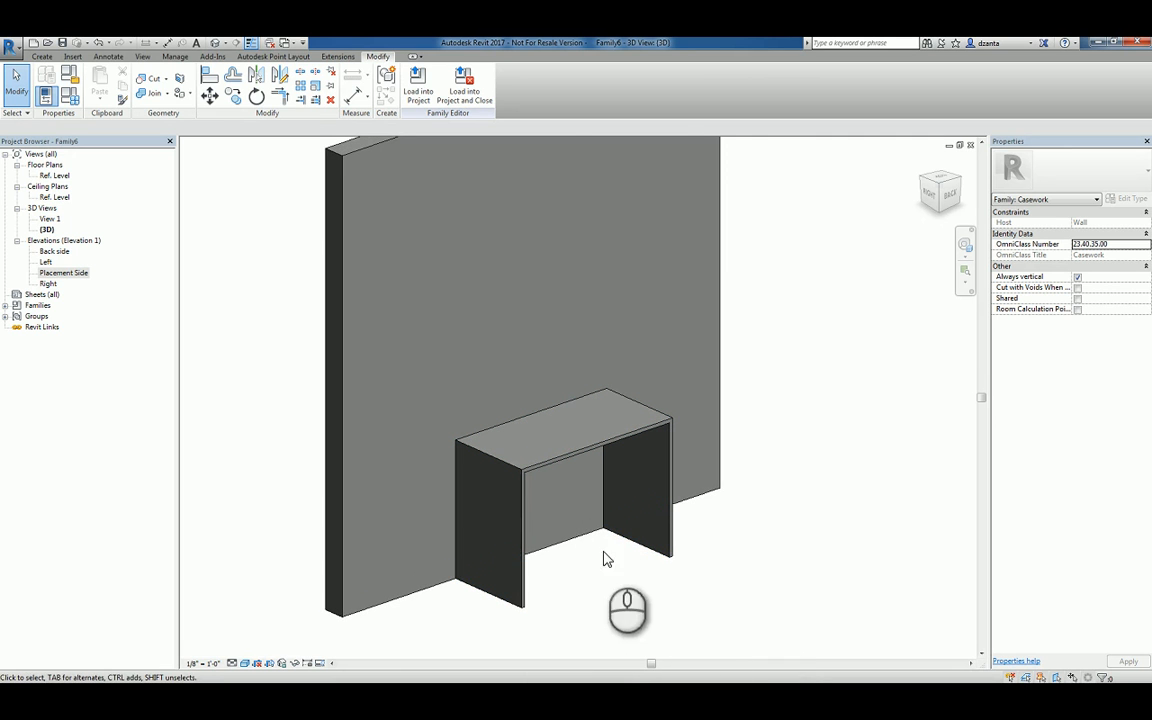
{"action": "left_click", "coordinate": [600, 560]}
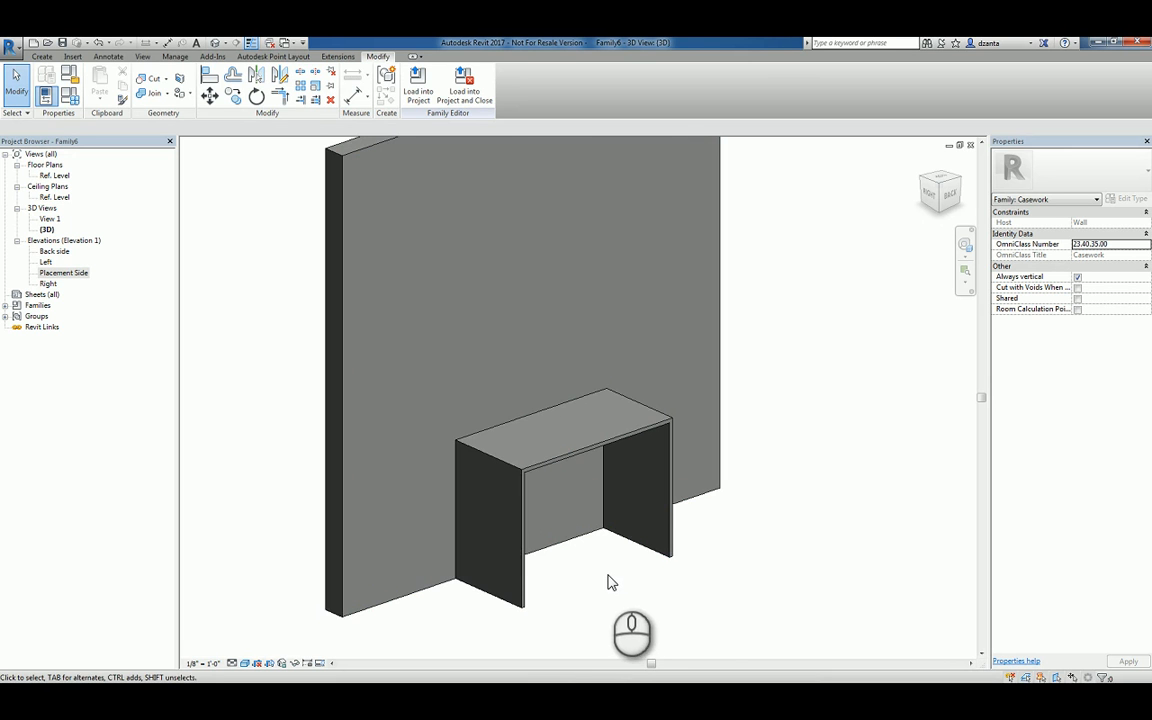
{"action": "mouse_move", "coordinate": [789, 556]}
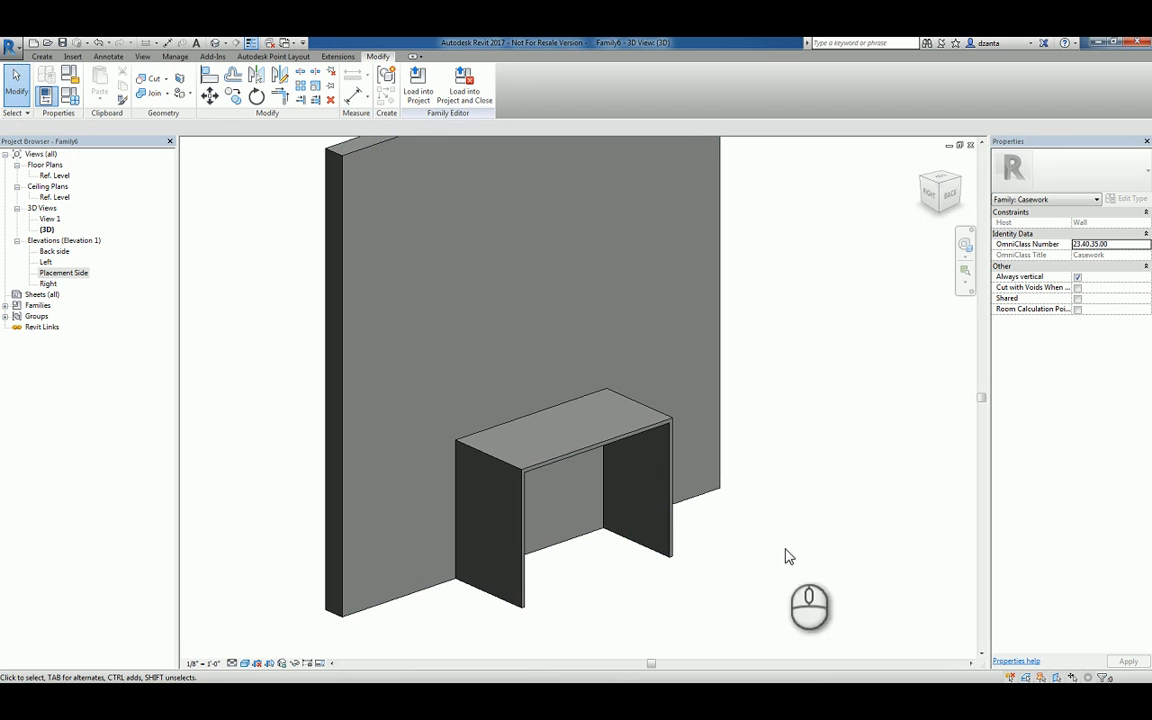
{"action": "mouse_move", "coordinate": [826, 364]}
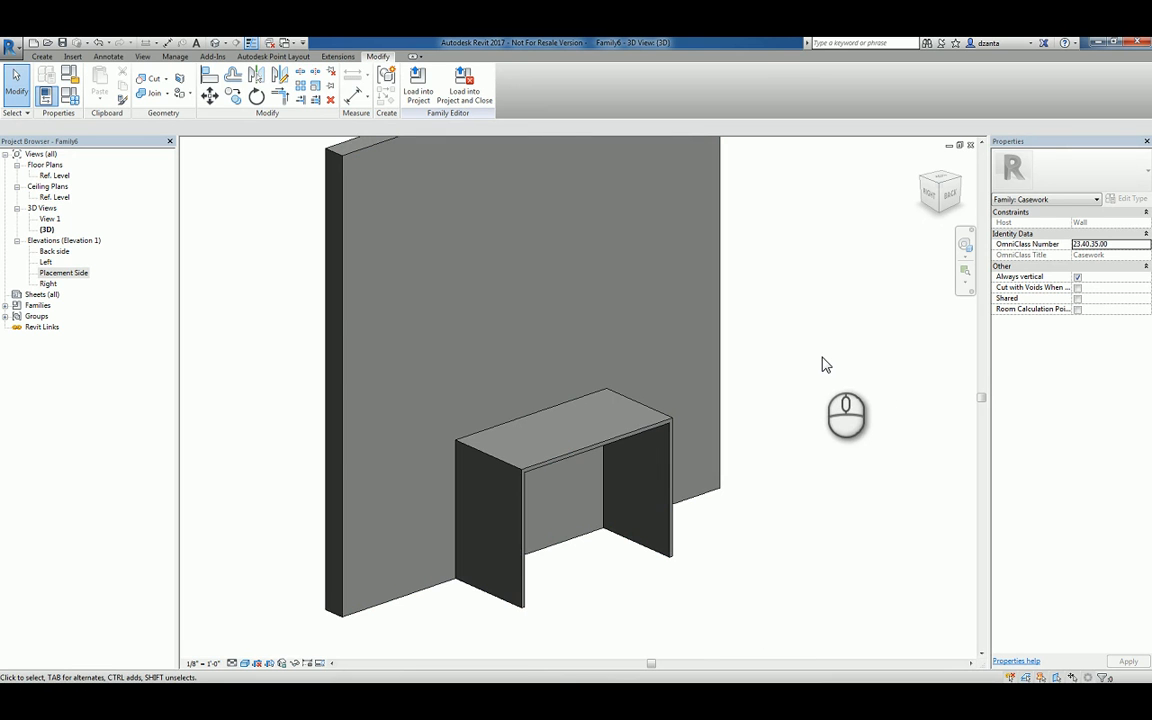
{"action": "left_click", "coordinate": [560, 470]}
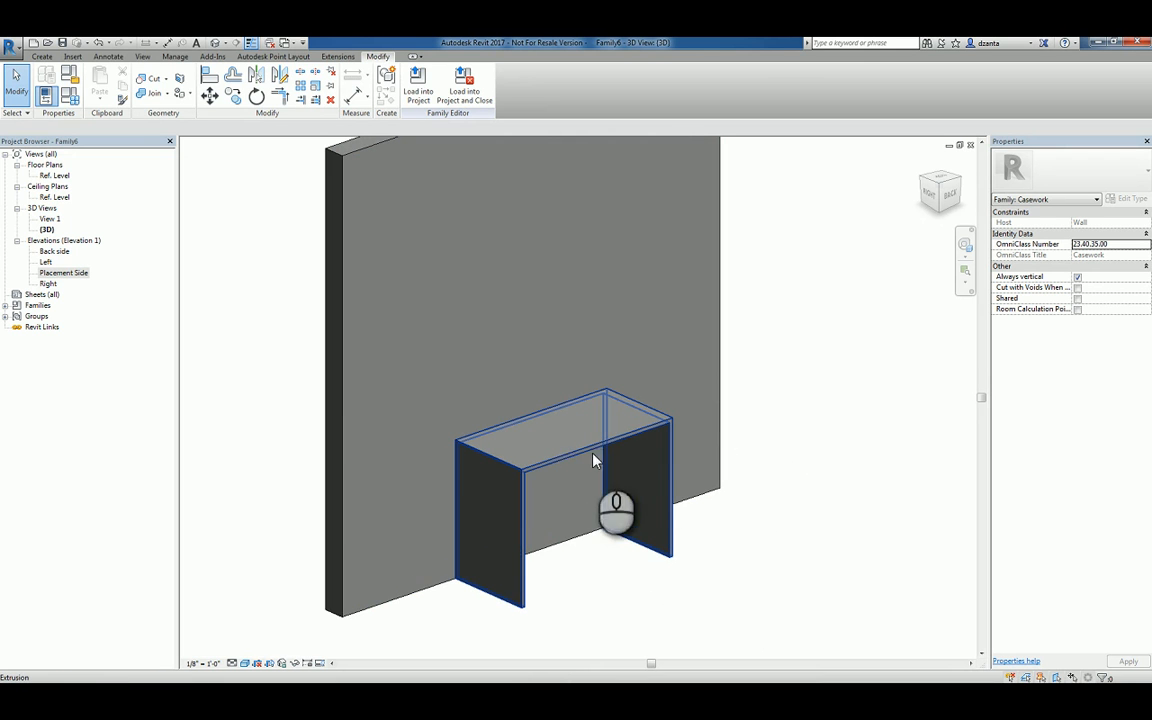
{"action": "mouse_move", "coordinate": [650, 442]}
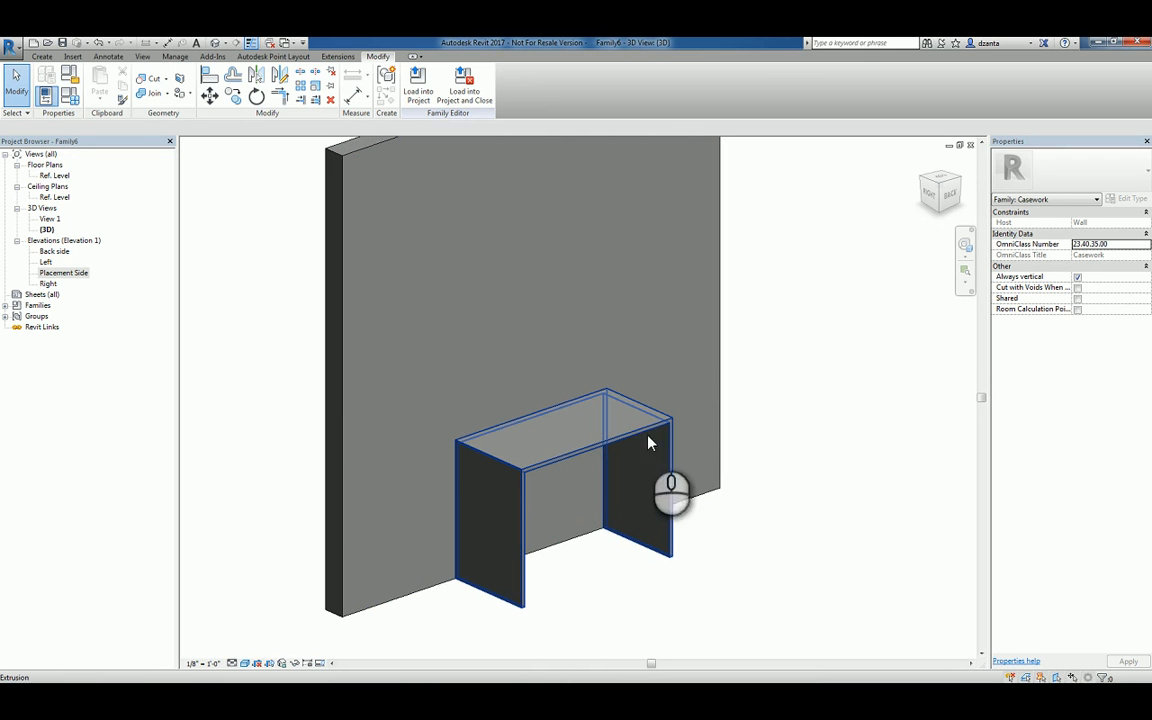
{"action": "mouse_move", "coordinate": [670, 570]}
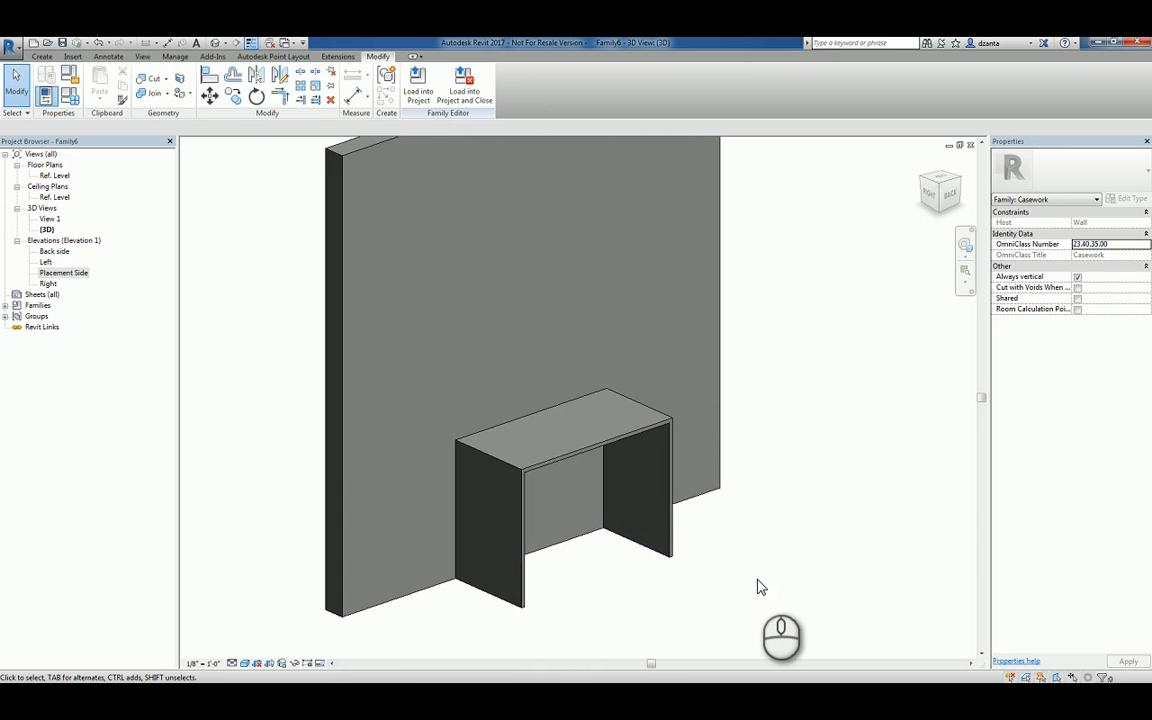
{"action": "mouse_move", "coordinate": [90, 140]}
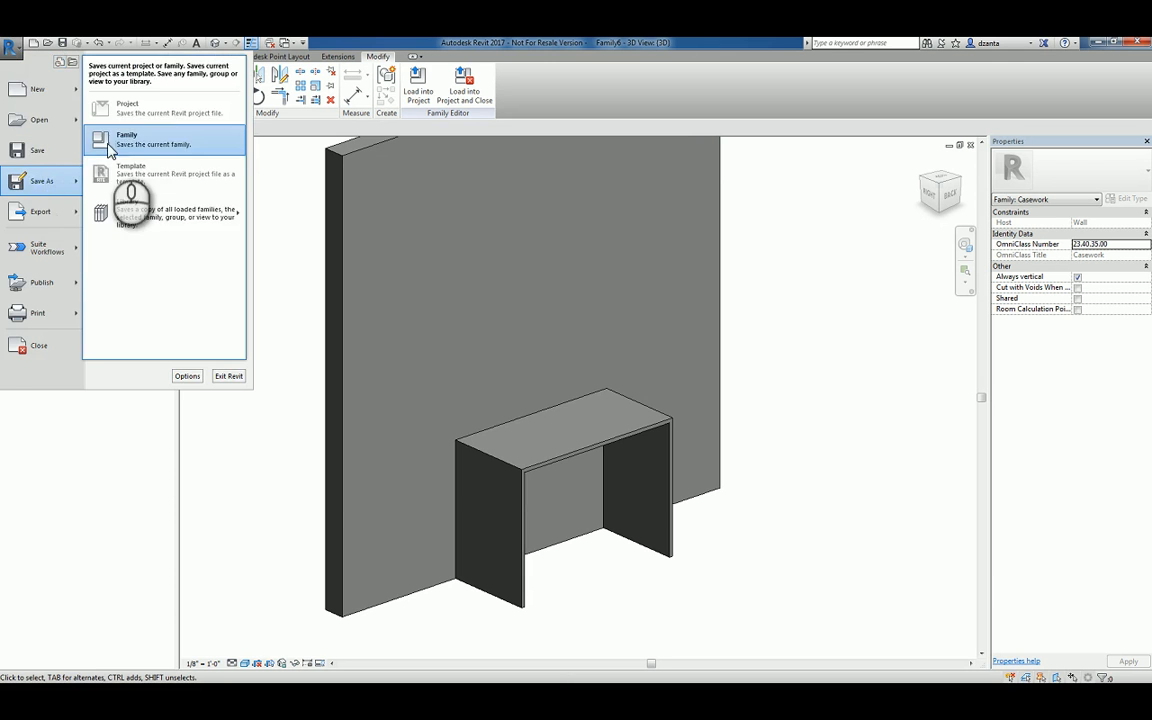
Save the family as 'Custom Wall Based Casework'.
{"action": "left_click", "coordinate": [126, 139]}
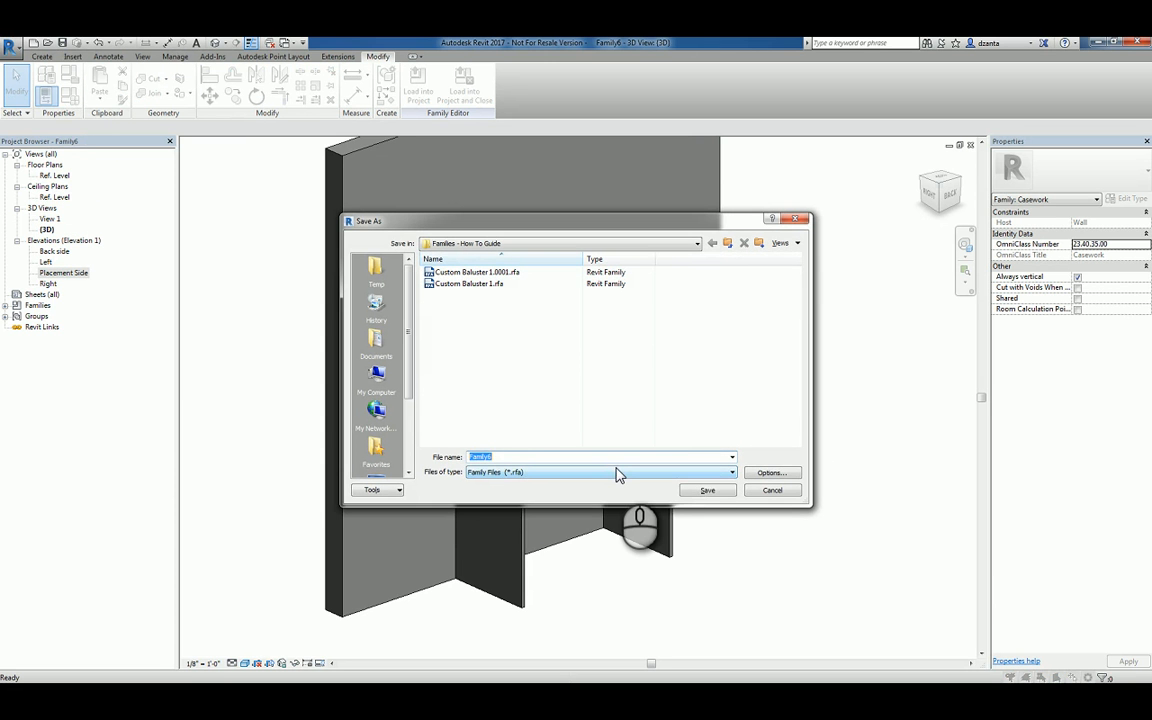
{"action": "left_click", "coordinate": [731, 457]}
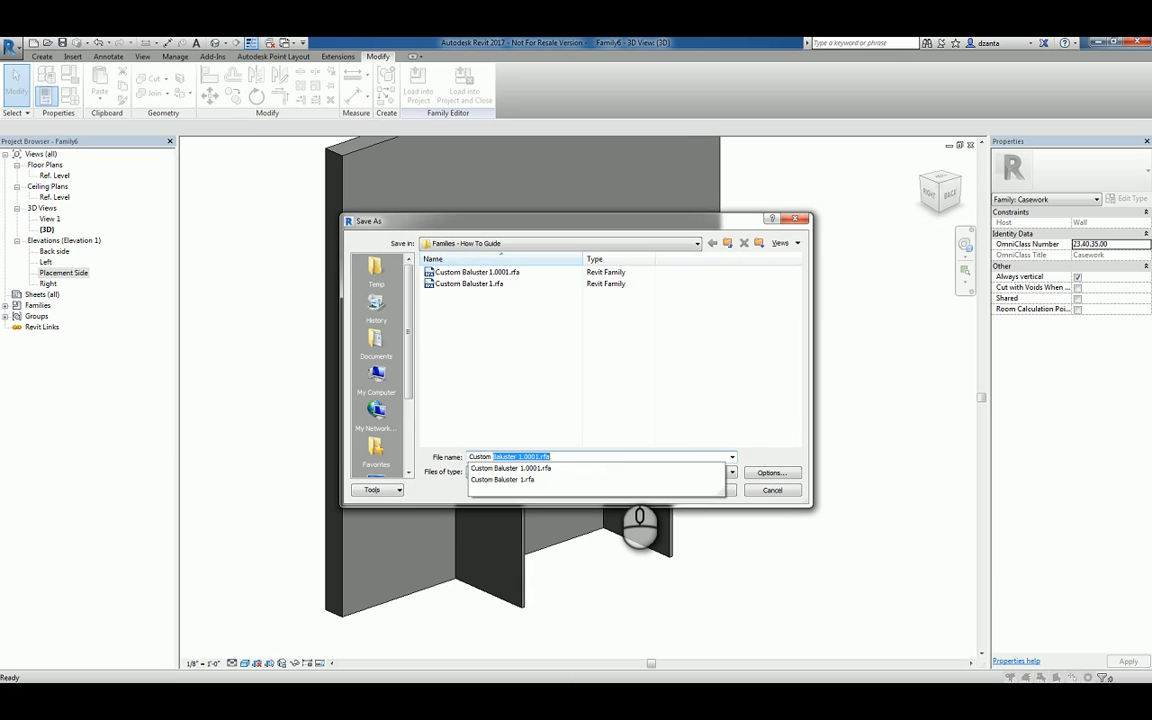
{"action": "type", "text": "Custom Wall Based Casework"}
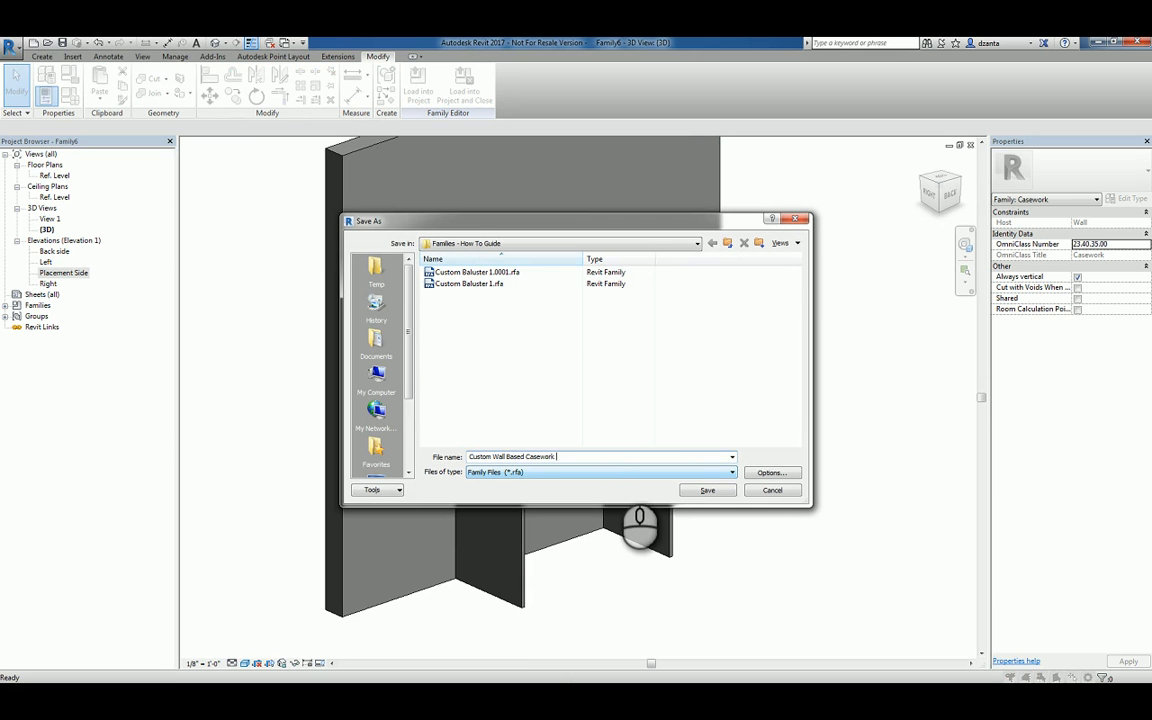
{"action": "left_click", "coordinate": [708, 490]}
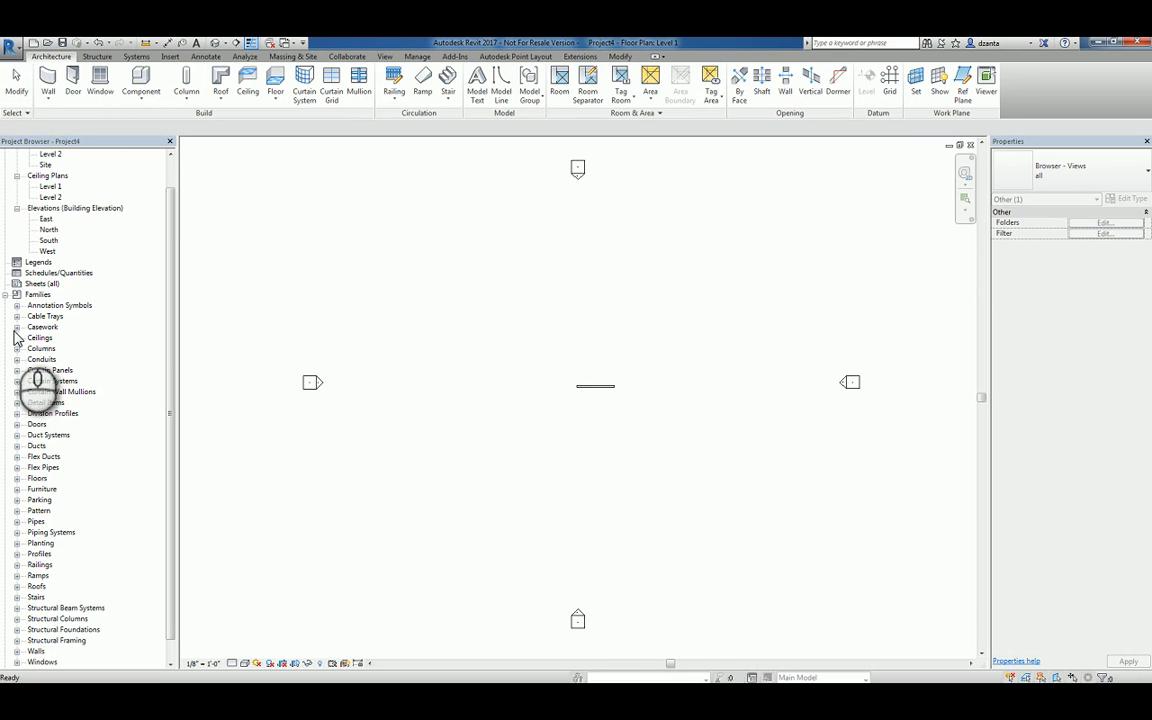
Expand Casework in the Project Browser and open Custom Wall Based Casework 1's context menu.
{"action": "left_click", "coordinate": [18, 327]}
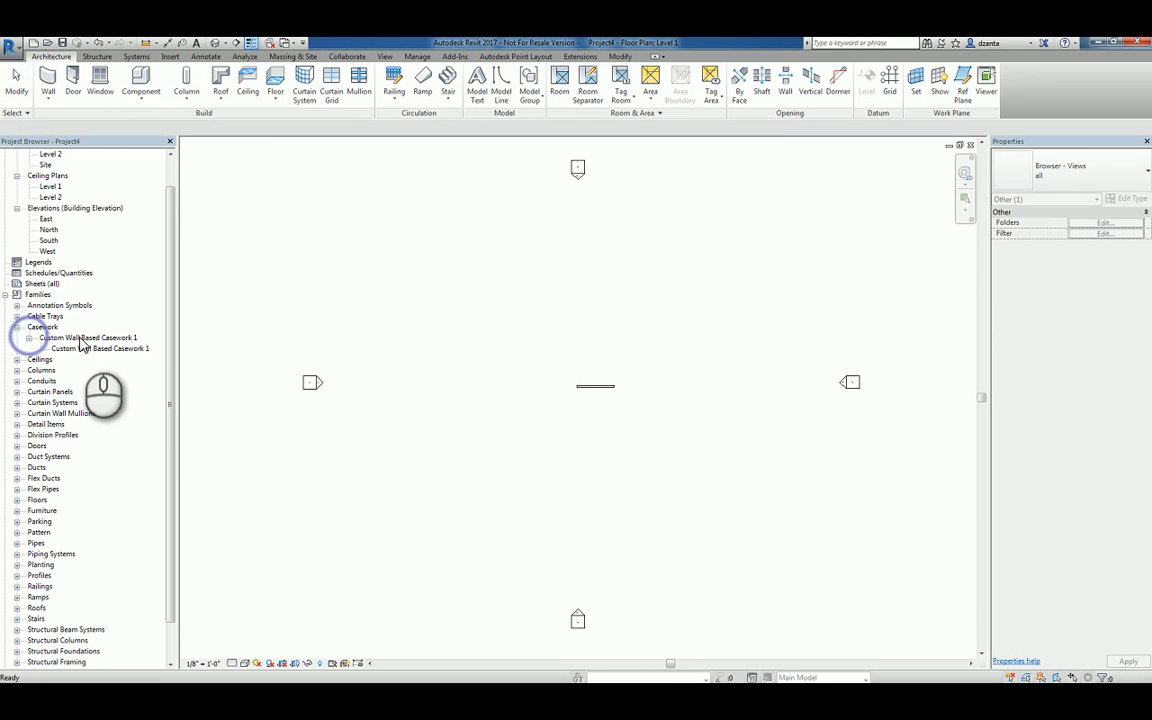
{"action": "right_click", "coordinate": [98, 348]}
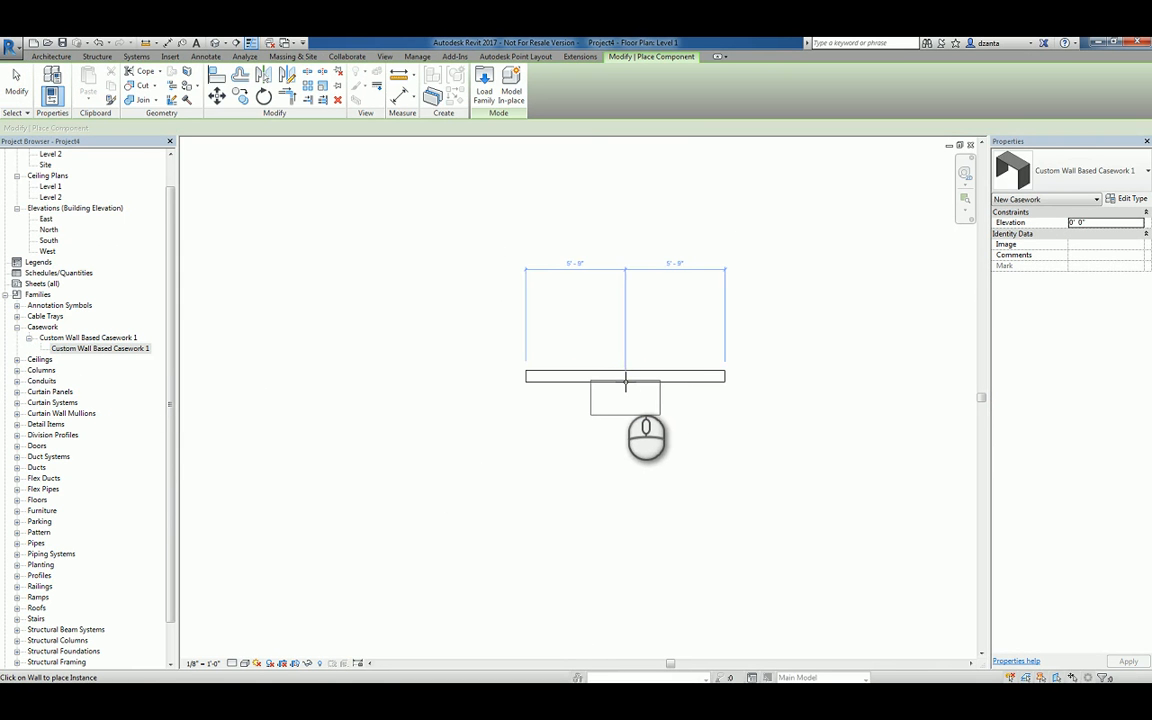
{"action": "mouse_move", "coordinate": [631, 383]}
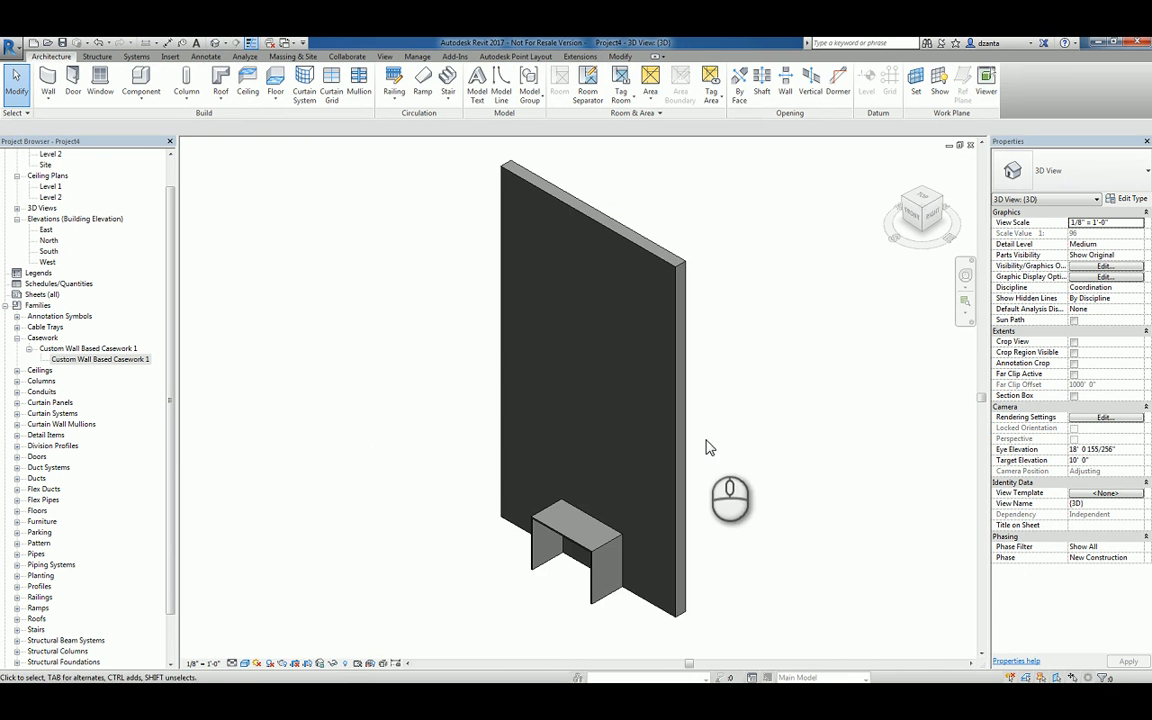
{"action": "mouse_move", "coordinate": [824, 569]}
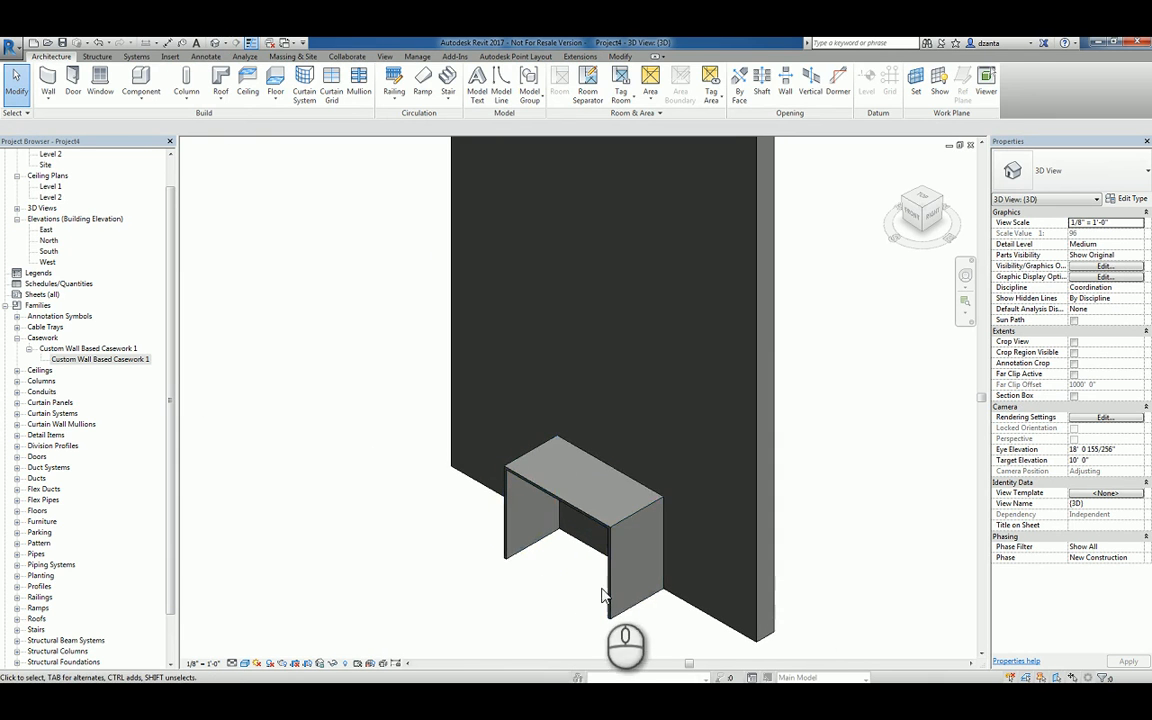
Inspect the hosted casework desk on the wall in the 3D view.
{"action": "left_click", "coordinate": [600, 550]}
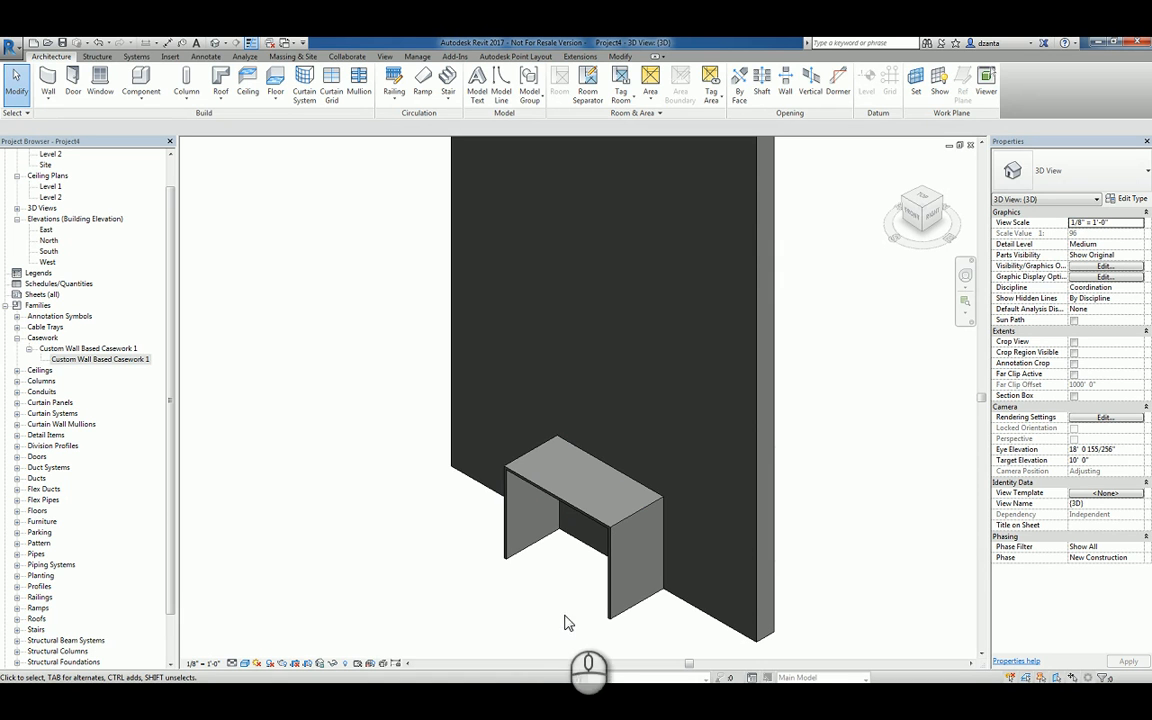
{"action": "mouse_move", "coordinate": [938, 666]}
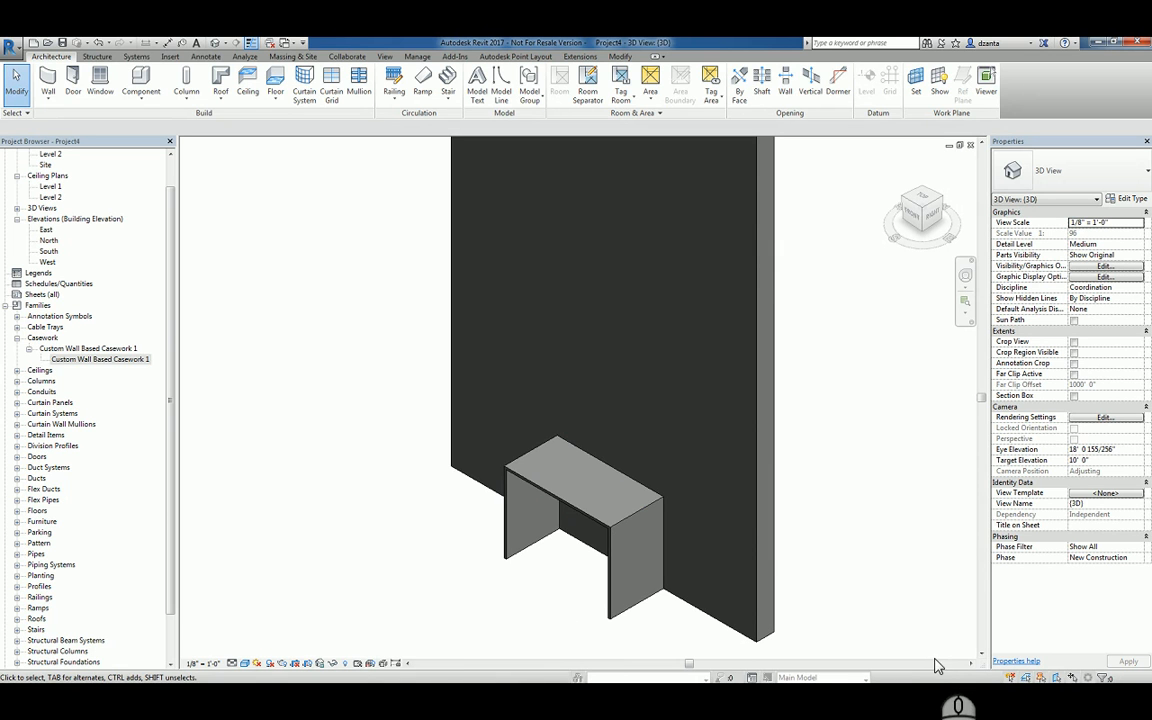
{"action": "mouse_move", "coordinate": [928, 618]}
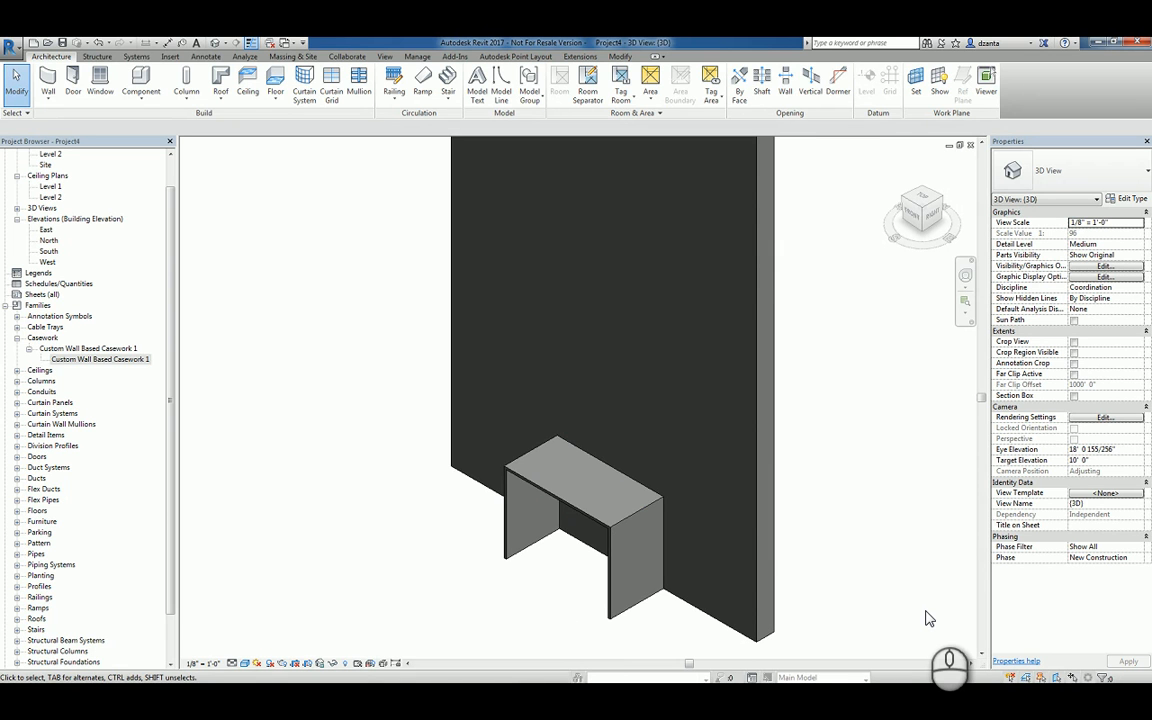